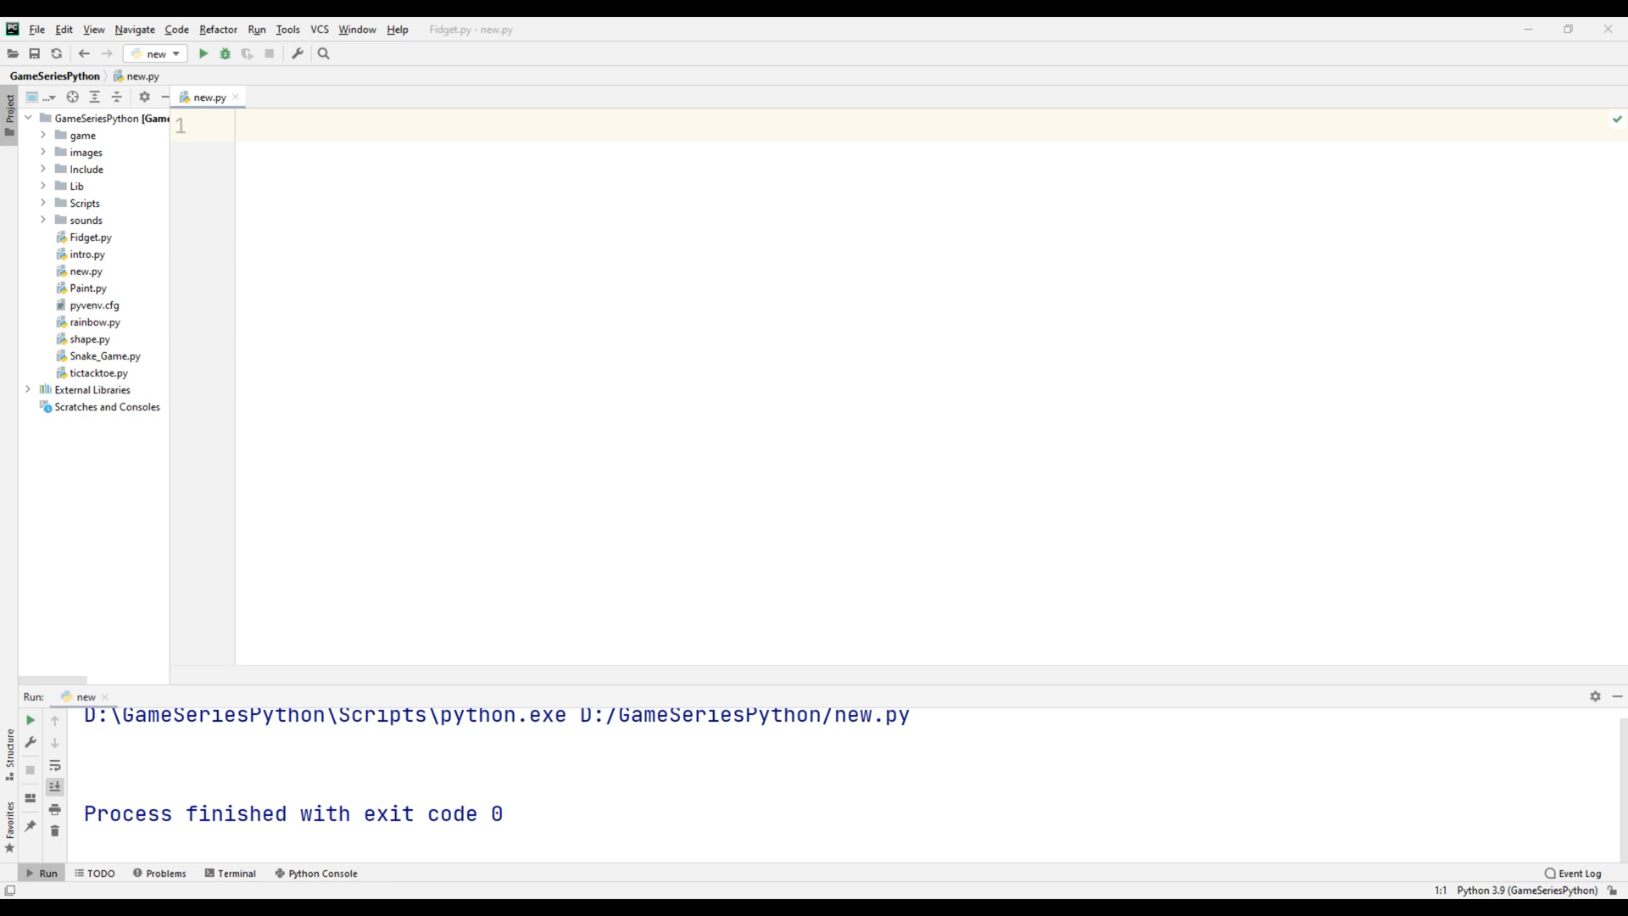
- Write import turtle, turtle.getscreen() and turtle.mainloop() in new.py and run it
text(import t)
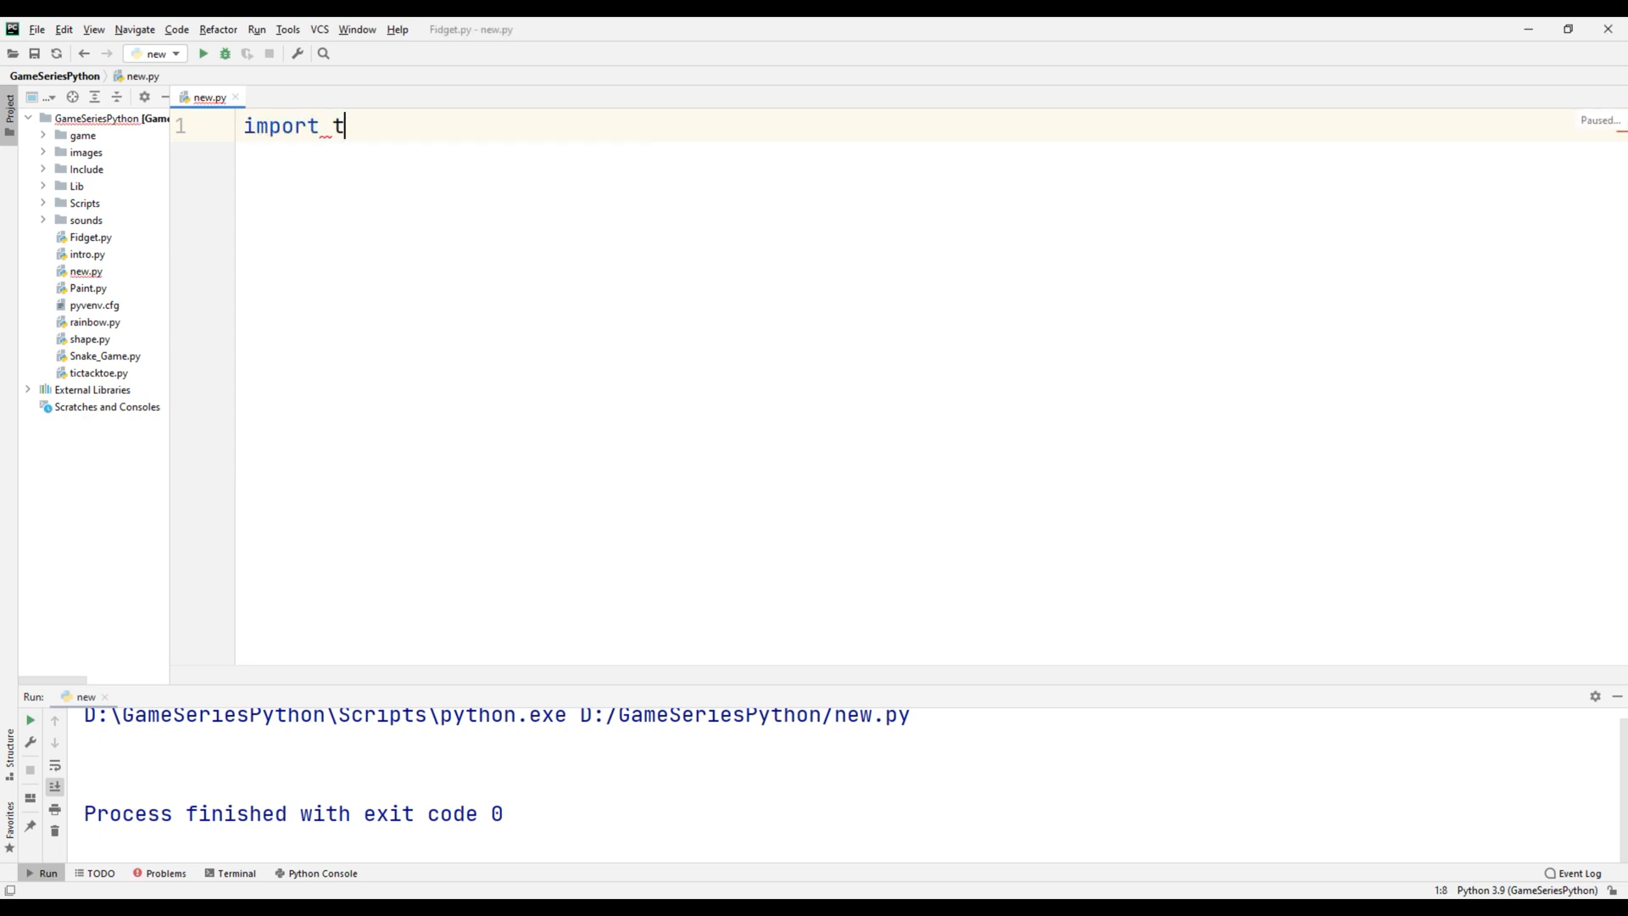
text(urtle)
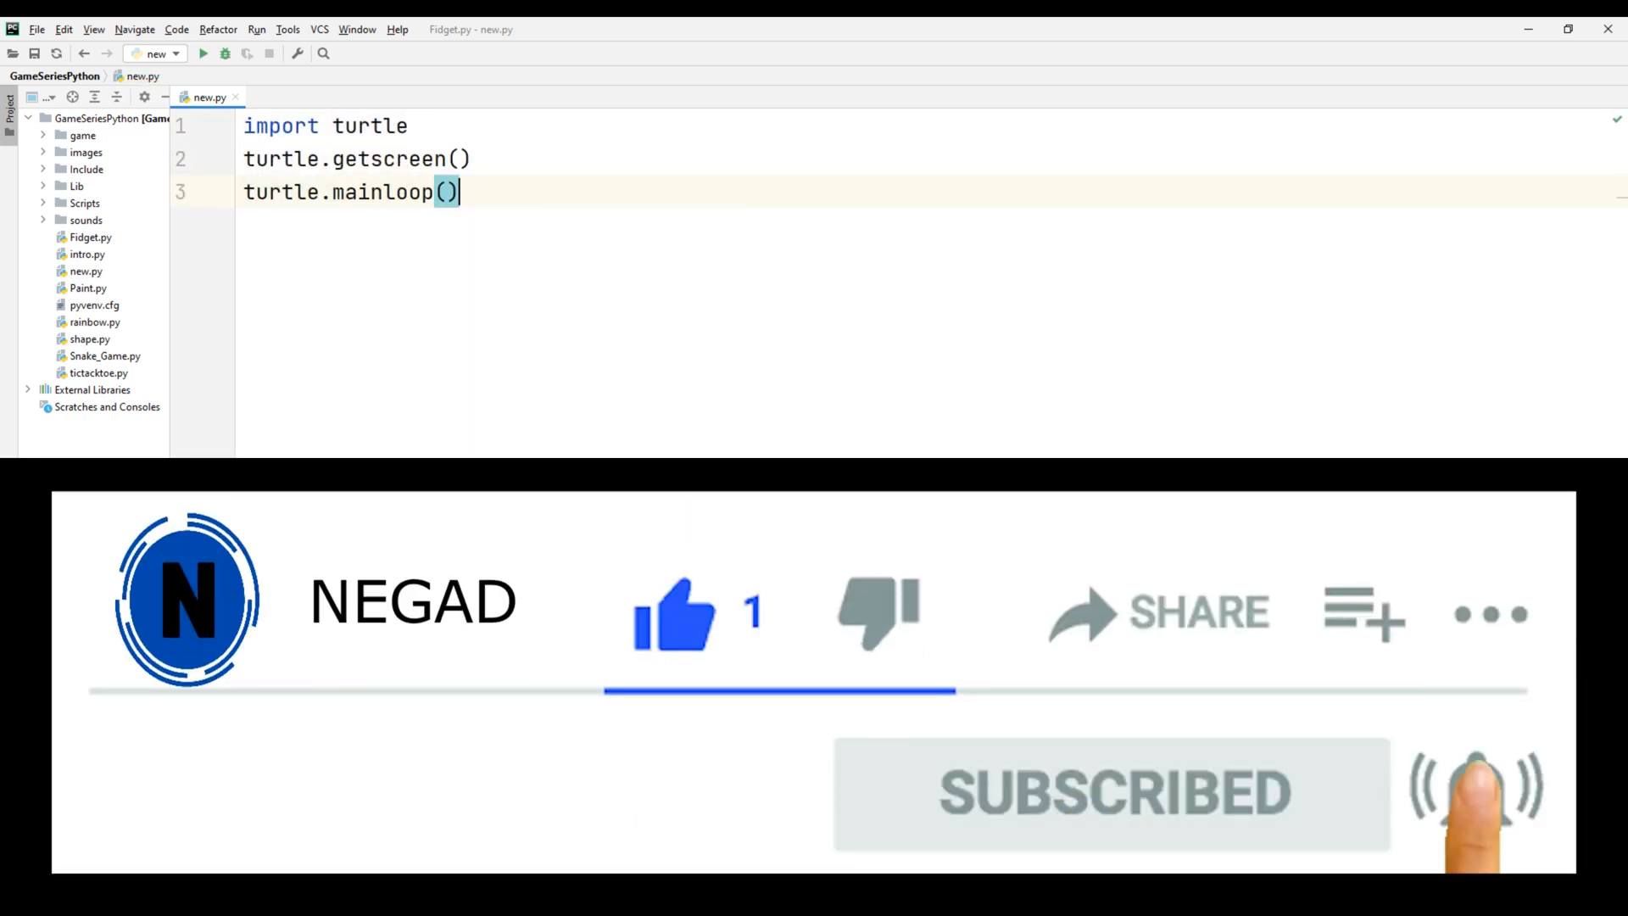
click(203, 53)
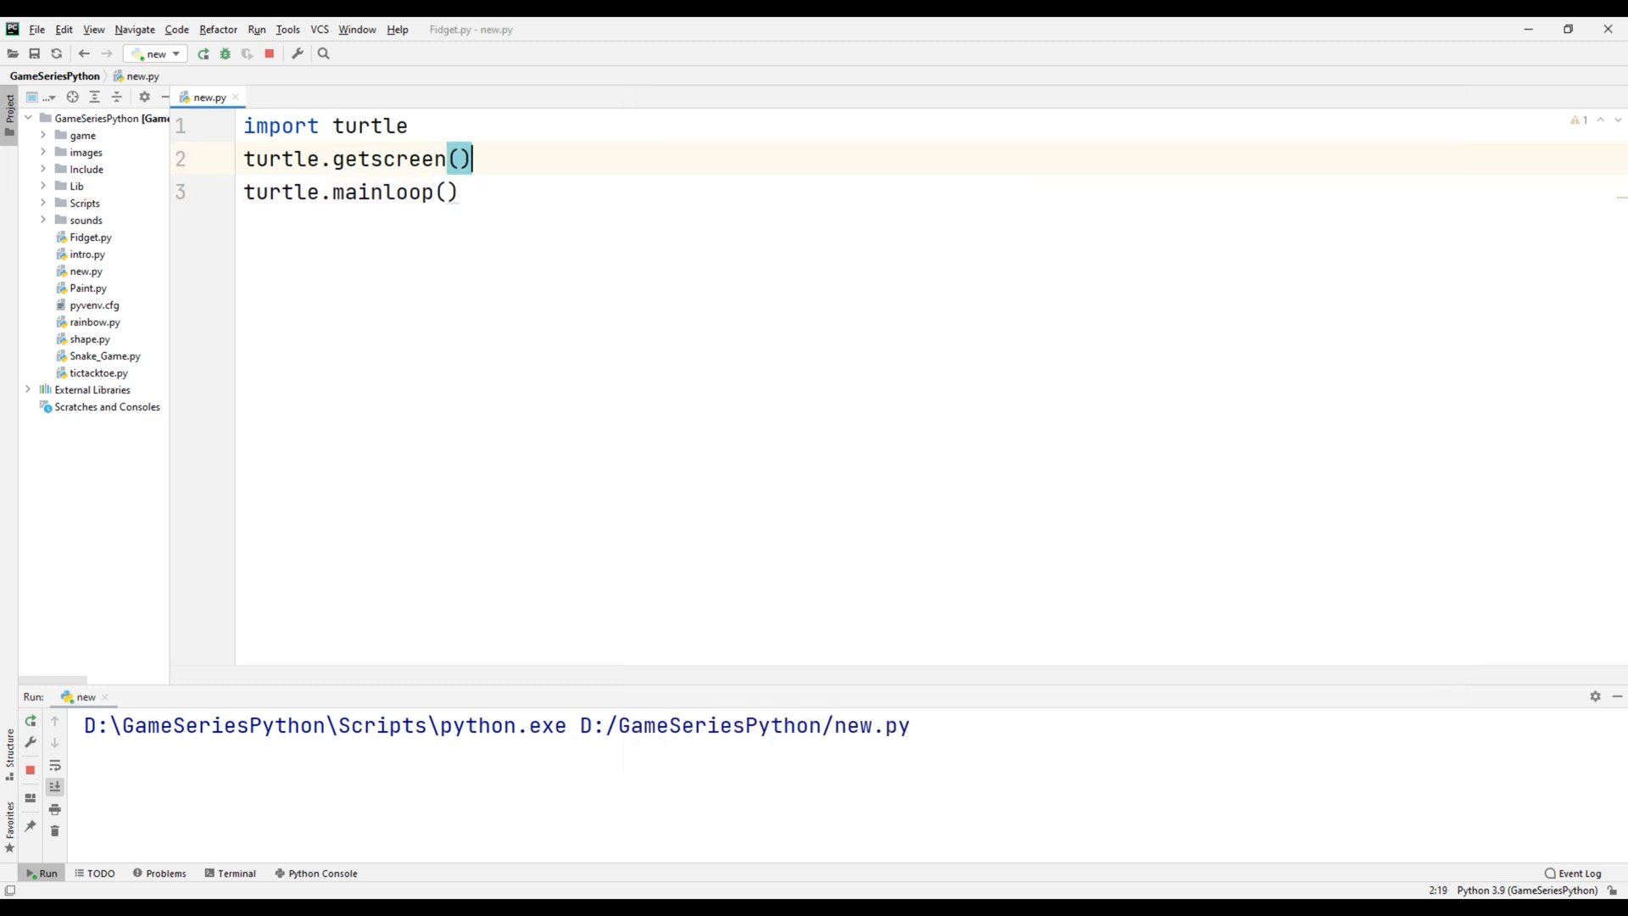
- Add import time, time.sleep(2) and turtle.turtlesize(3), then stop and rerun the script
text(import)
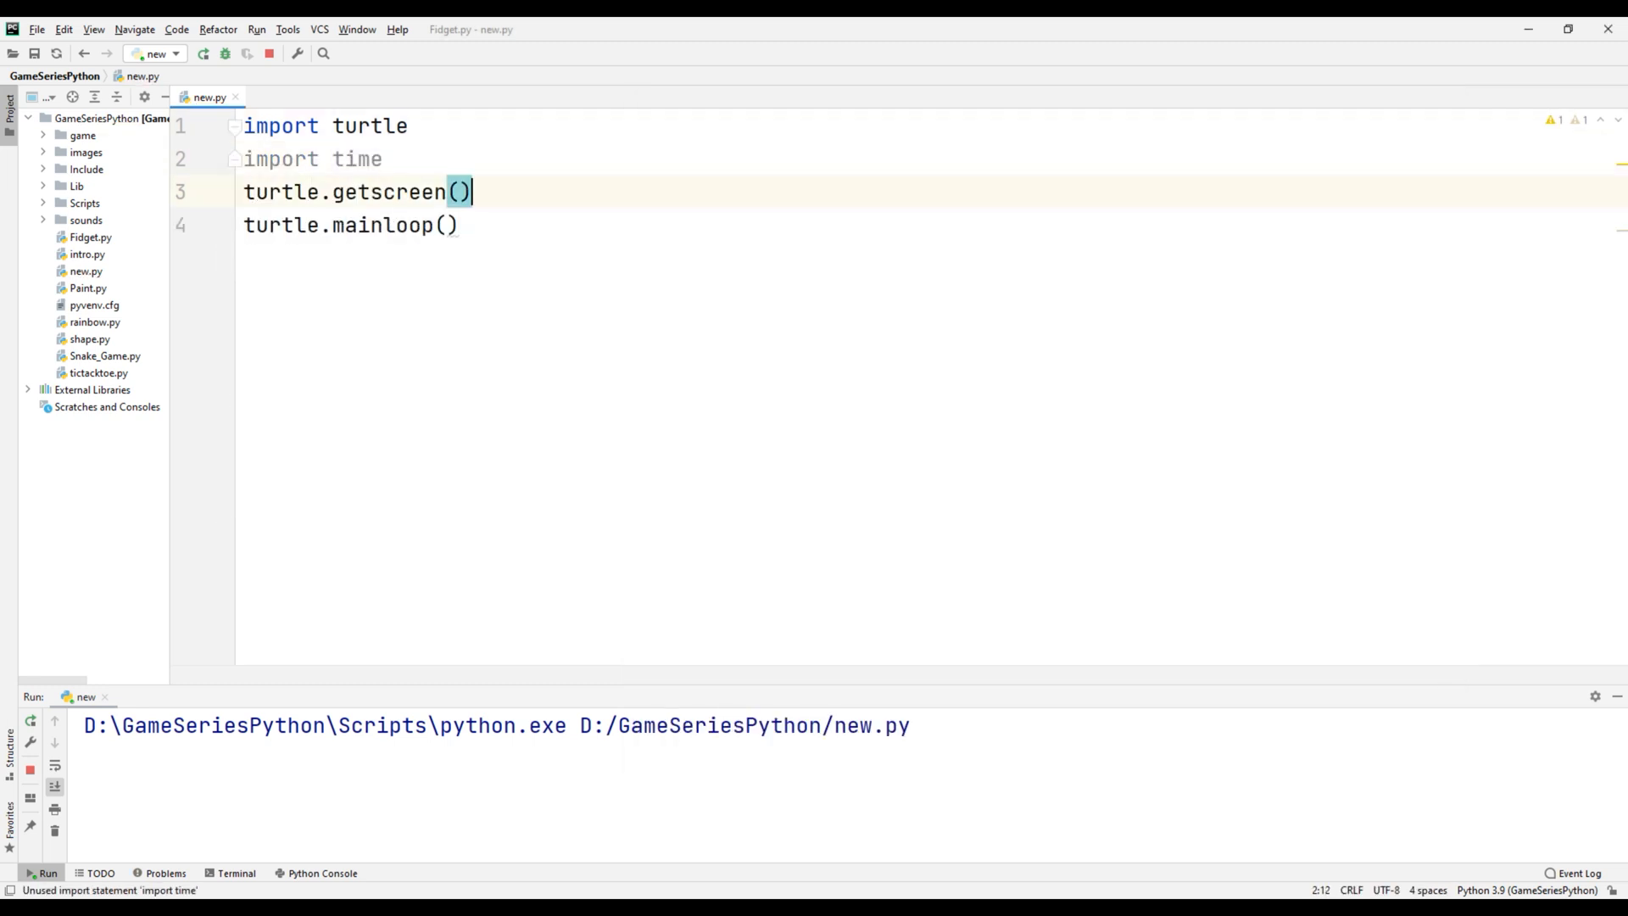
text(time.sl)
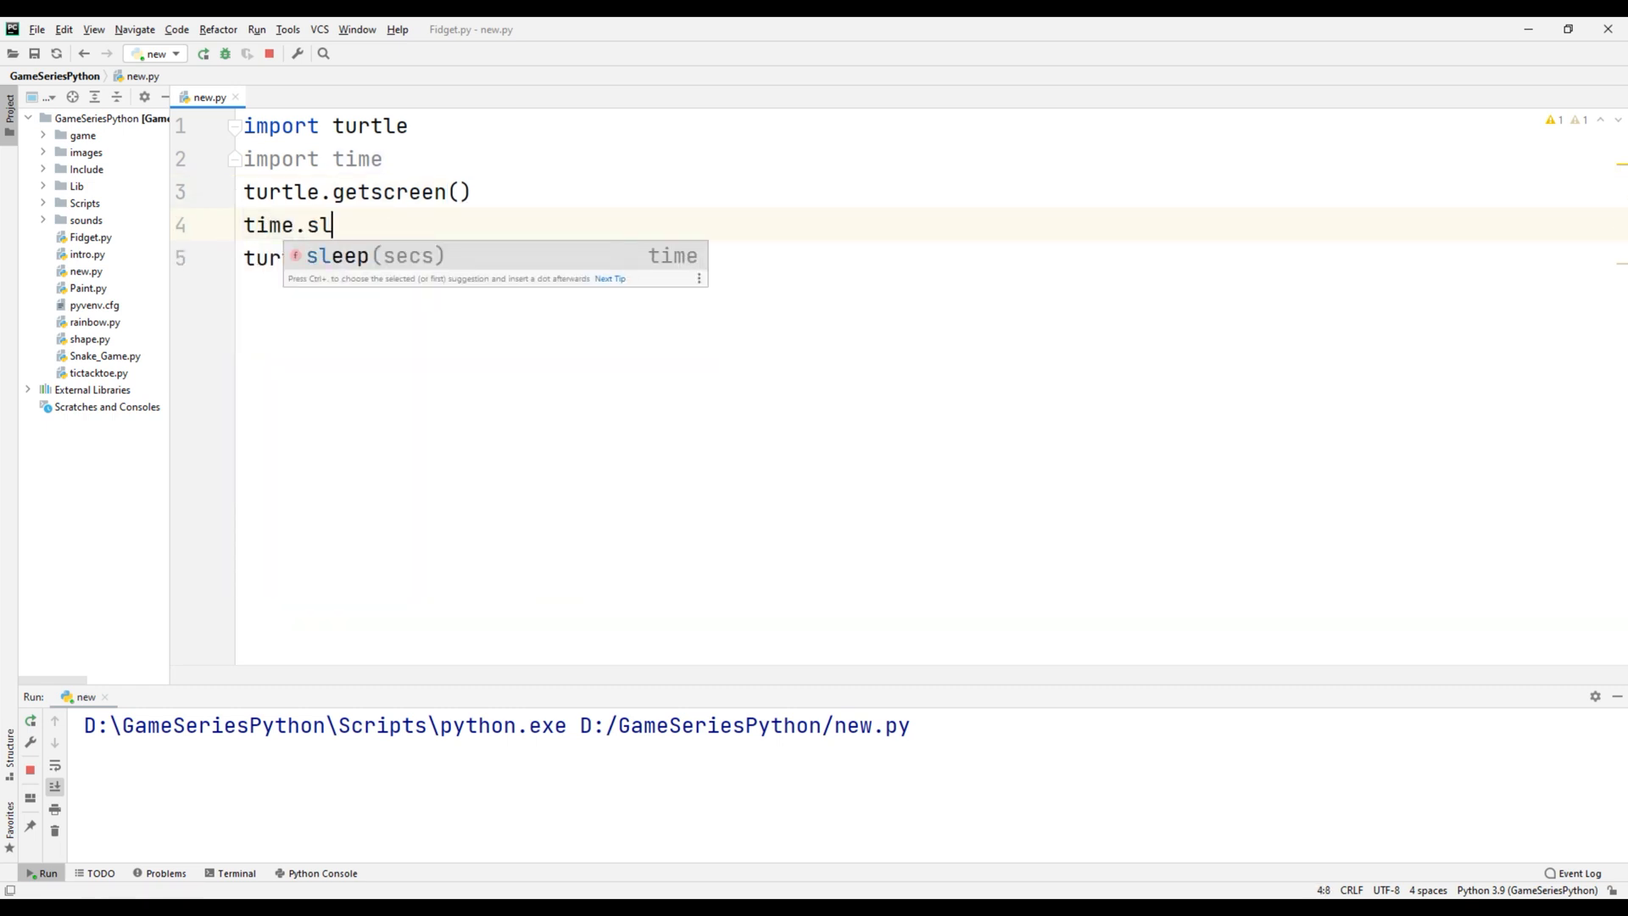
text(eep(2))
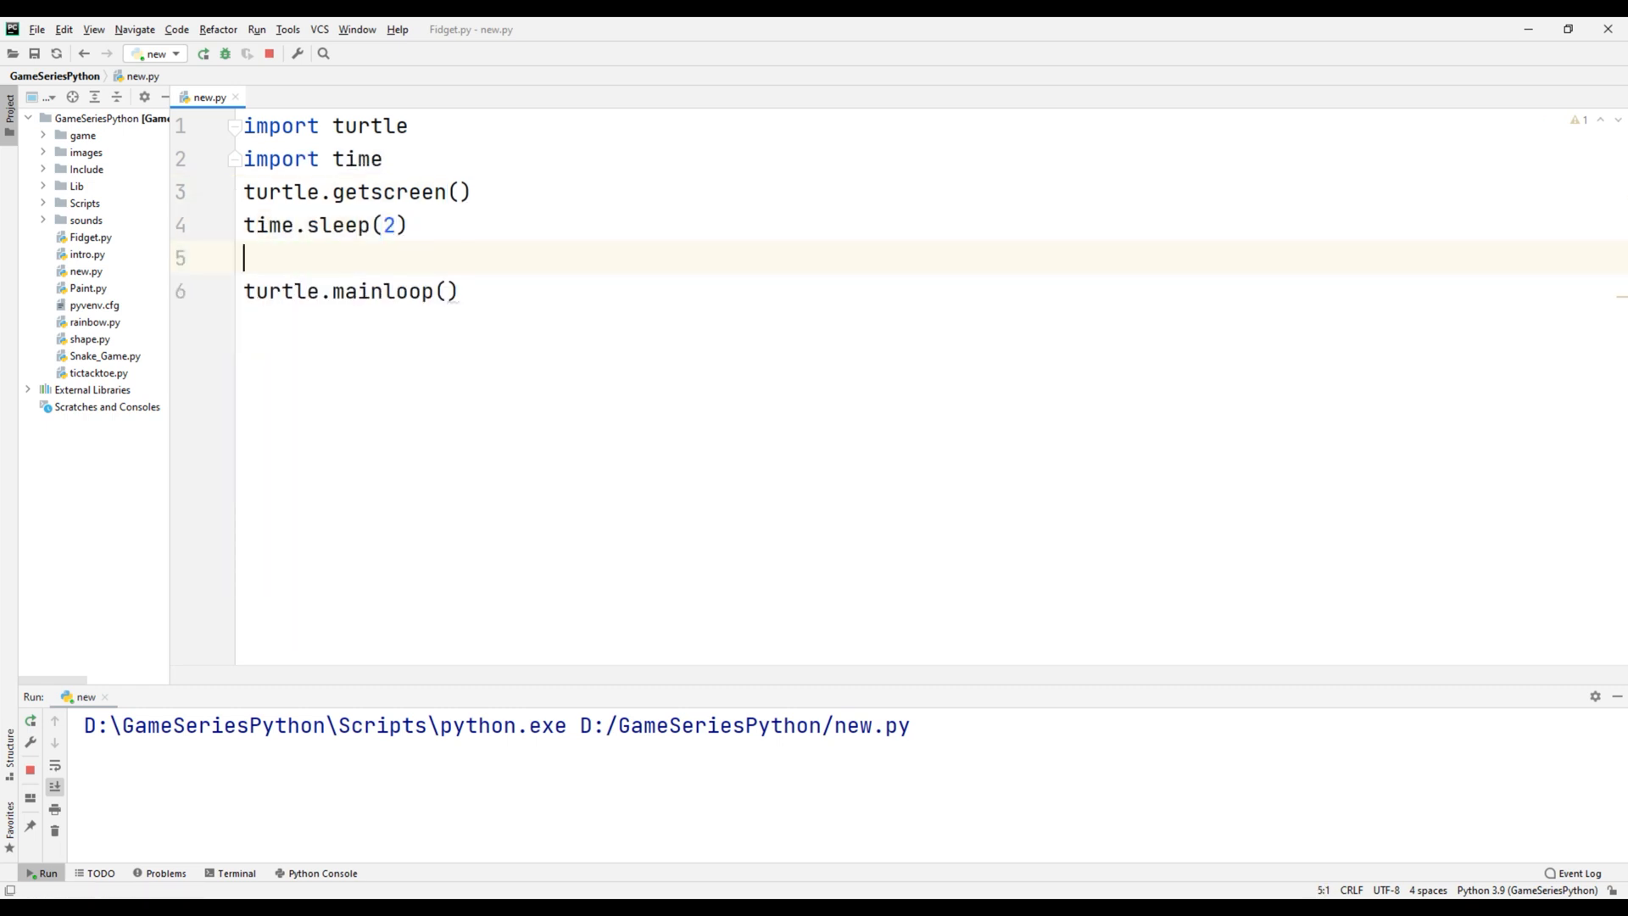
text(turtle.turtlesize(3)
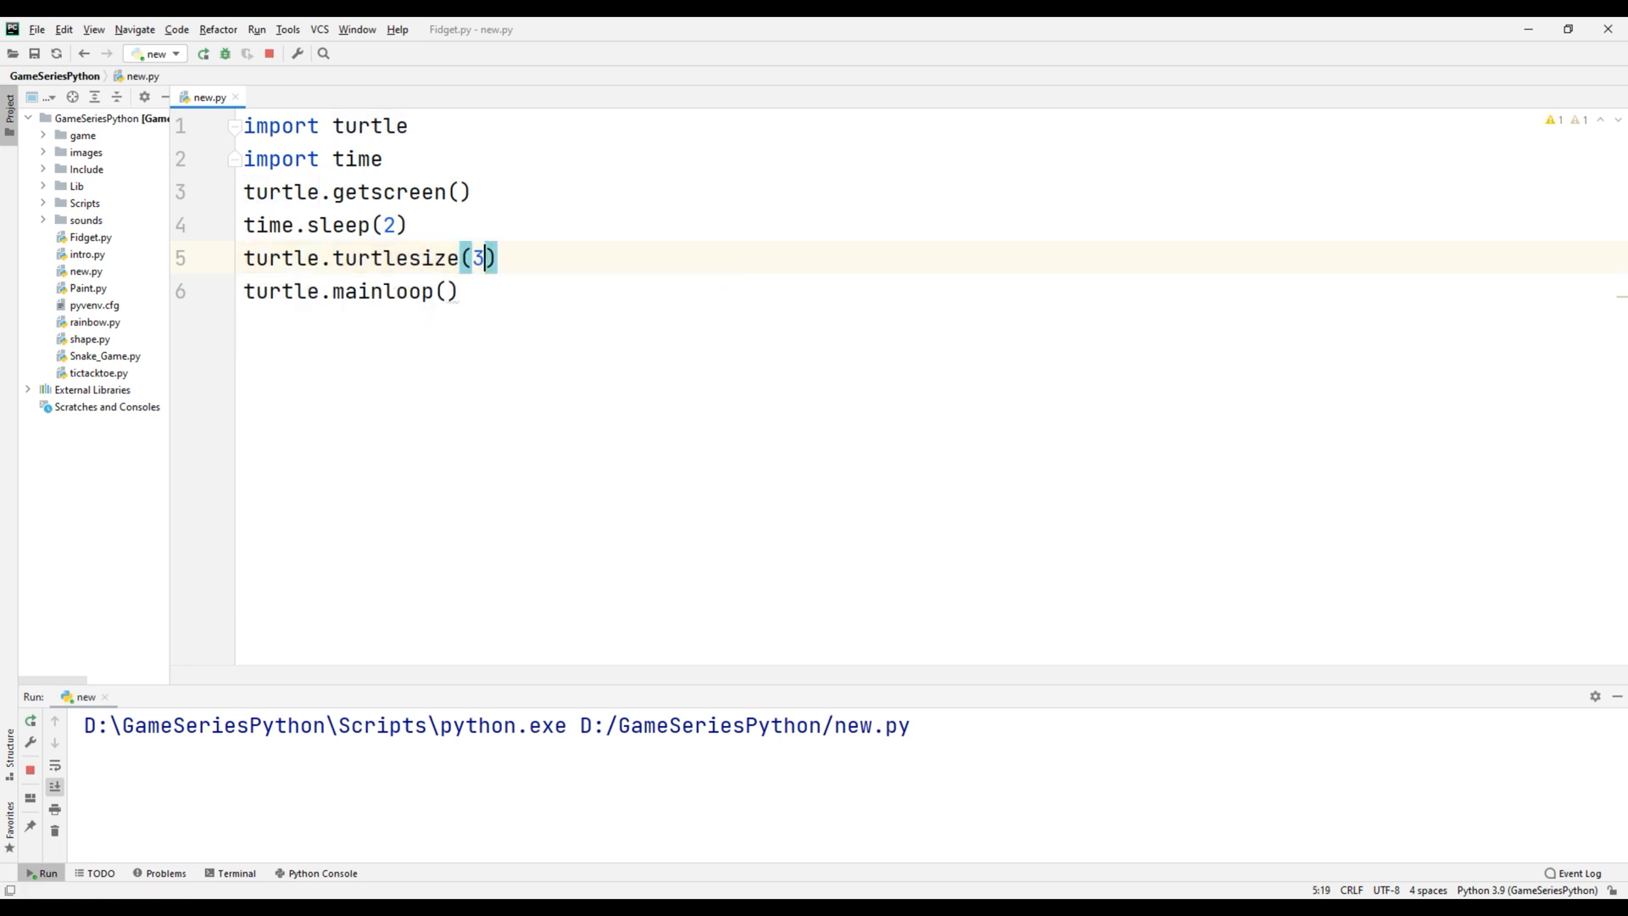
mouse_move(201, 54)
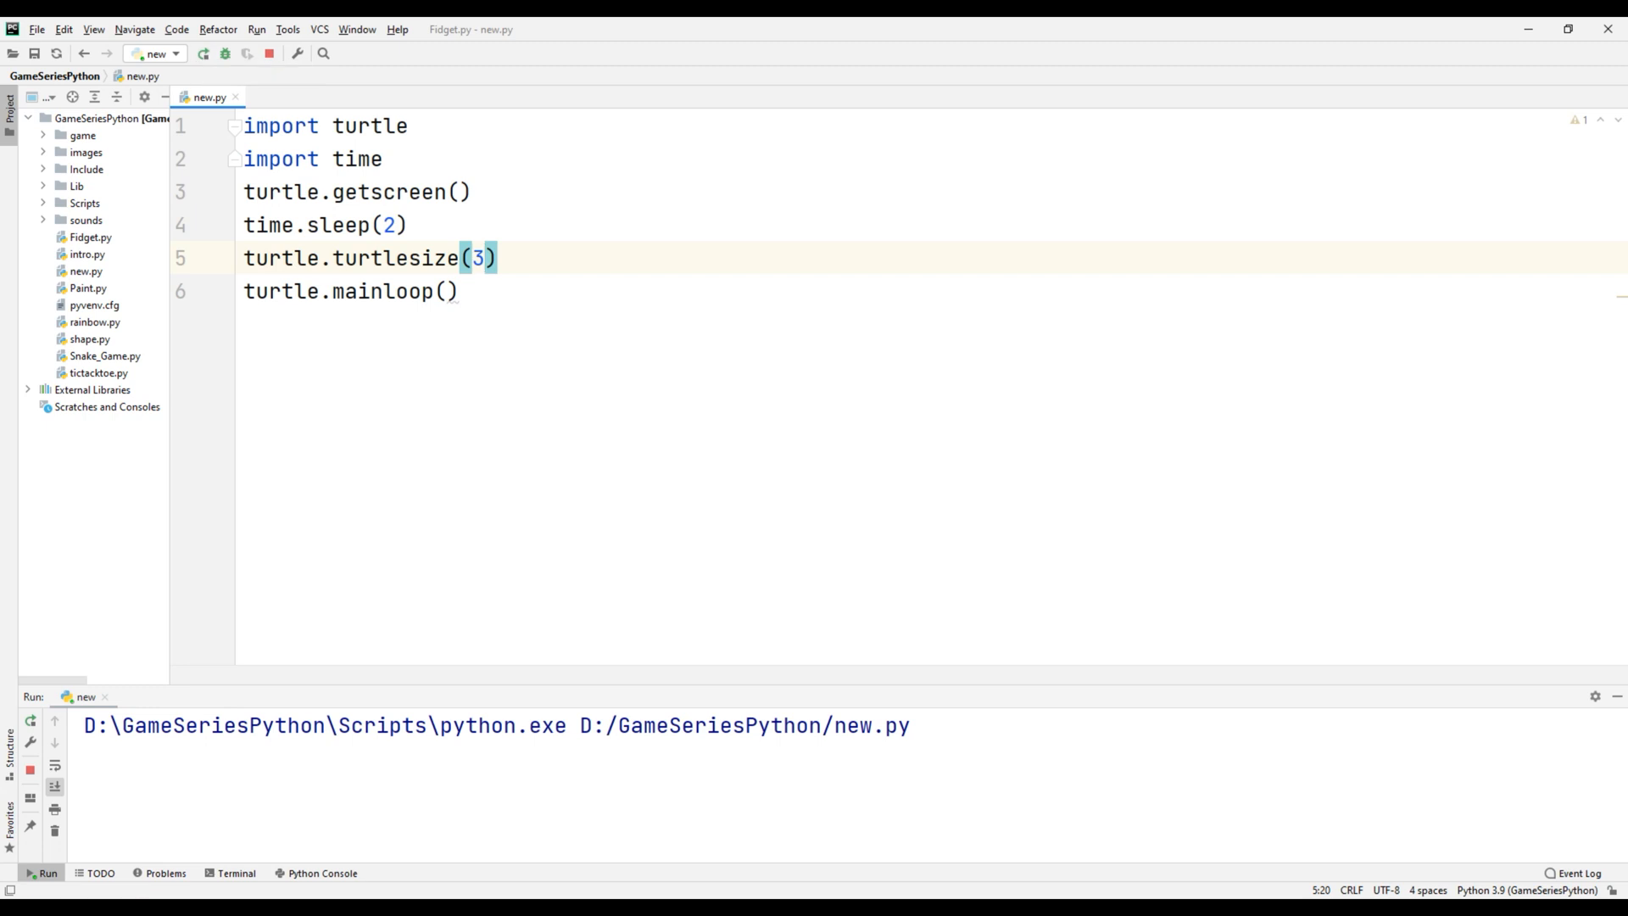
click(201, 53)
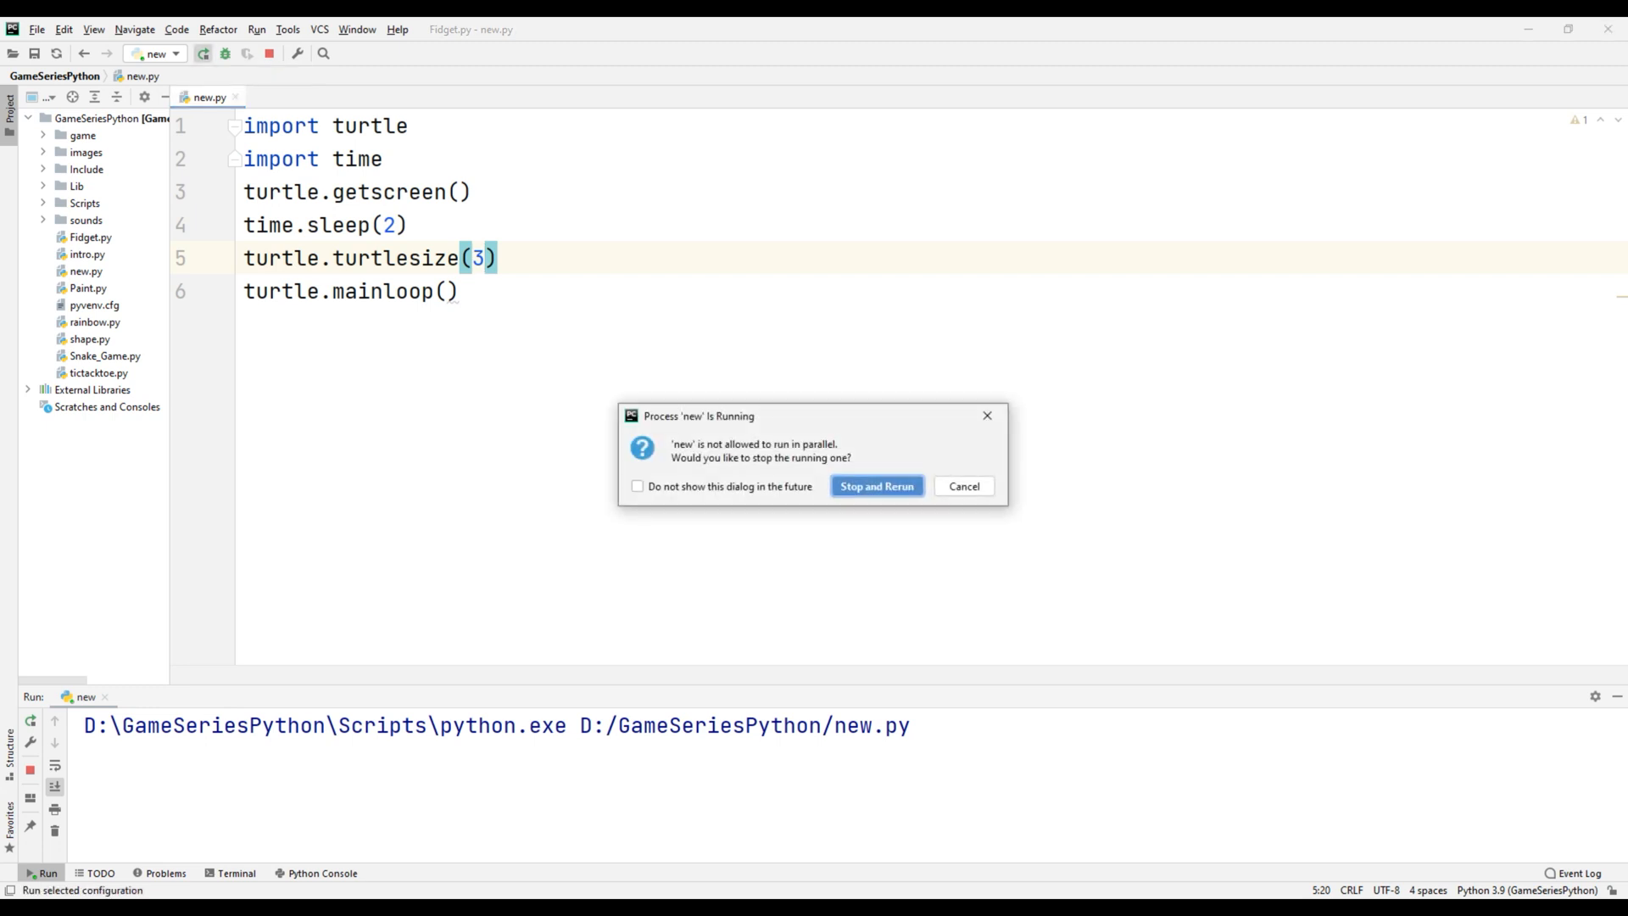
click(876, 486)
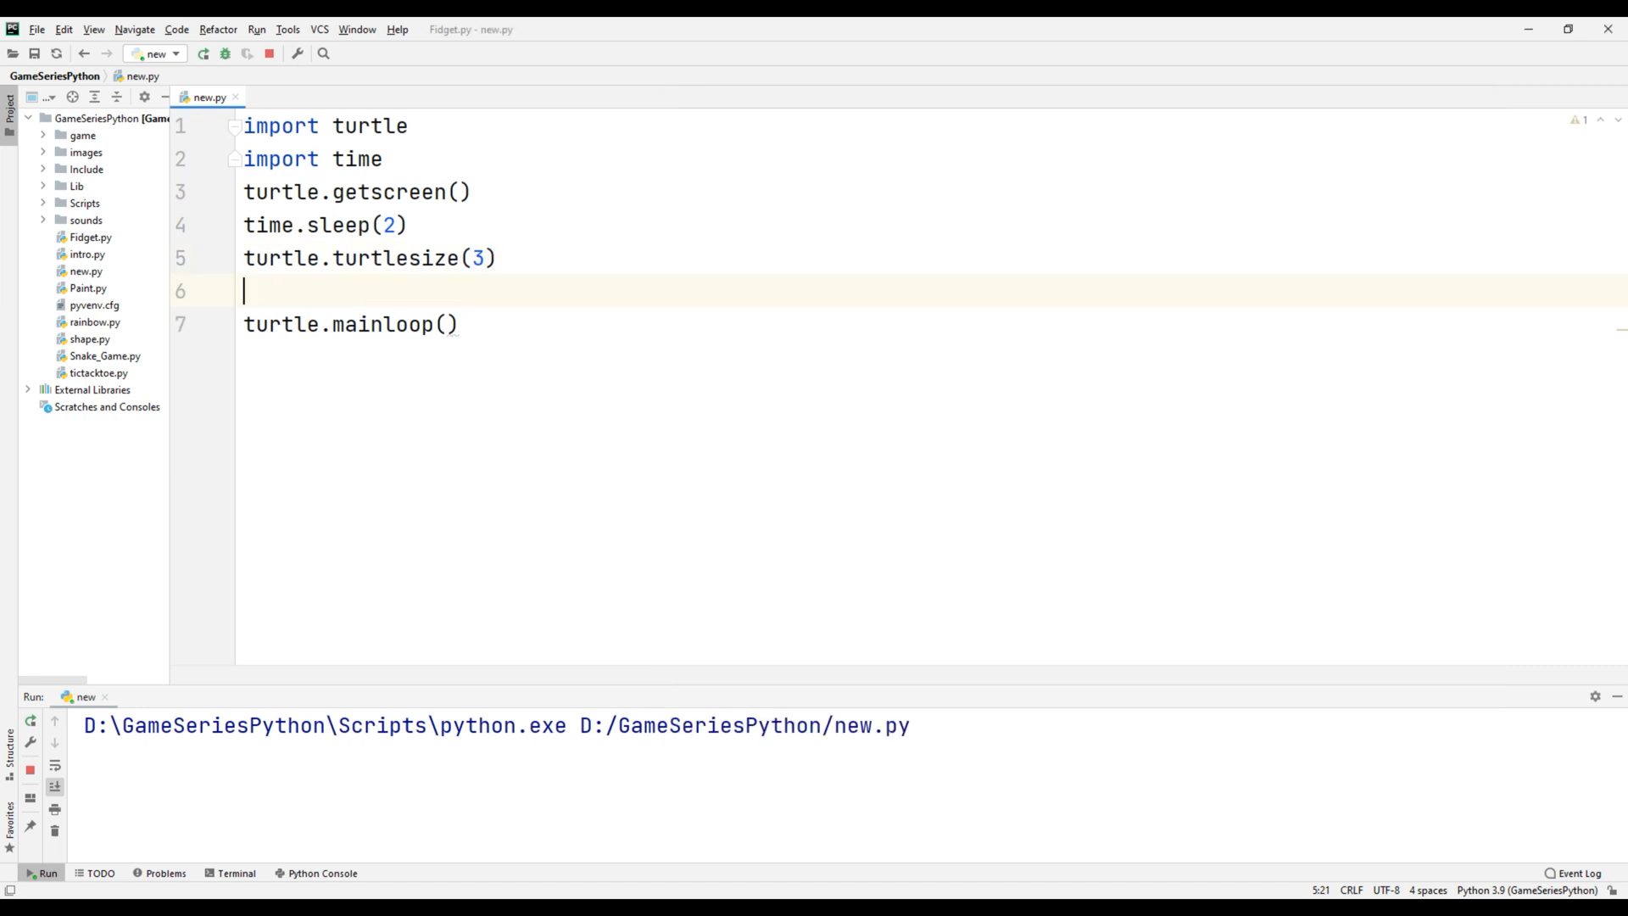
- Insert turtle.forward(100) before mainloop and rerun the script
text(turtle.forward(1))
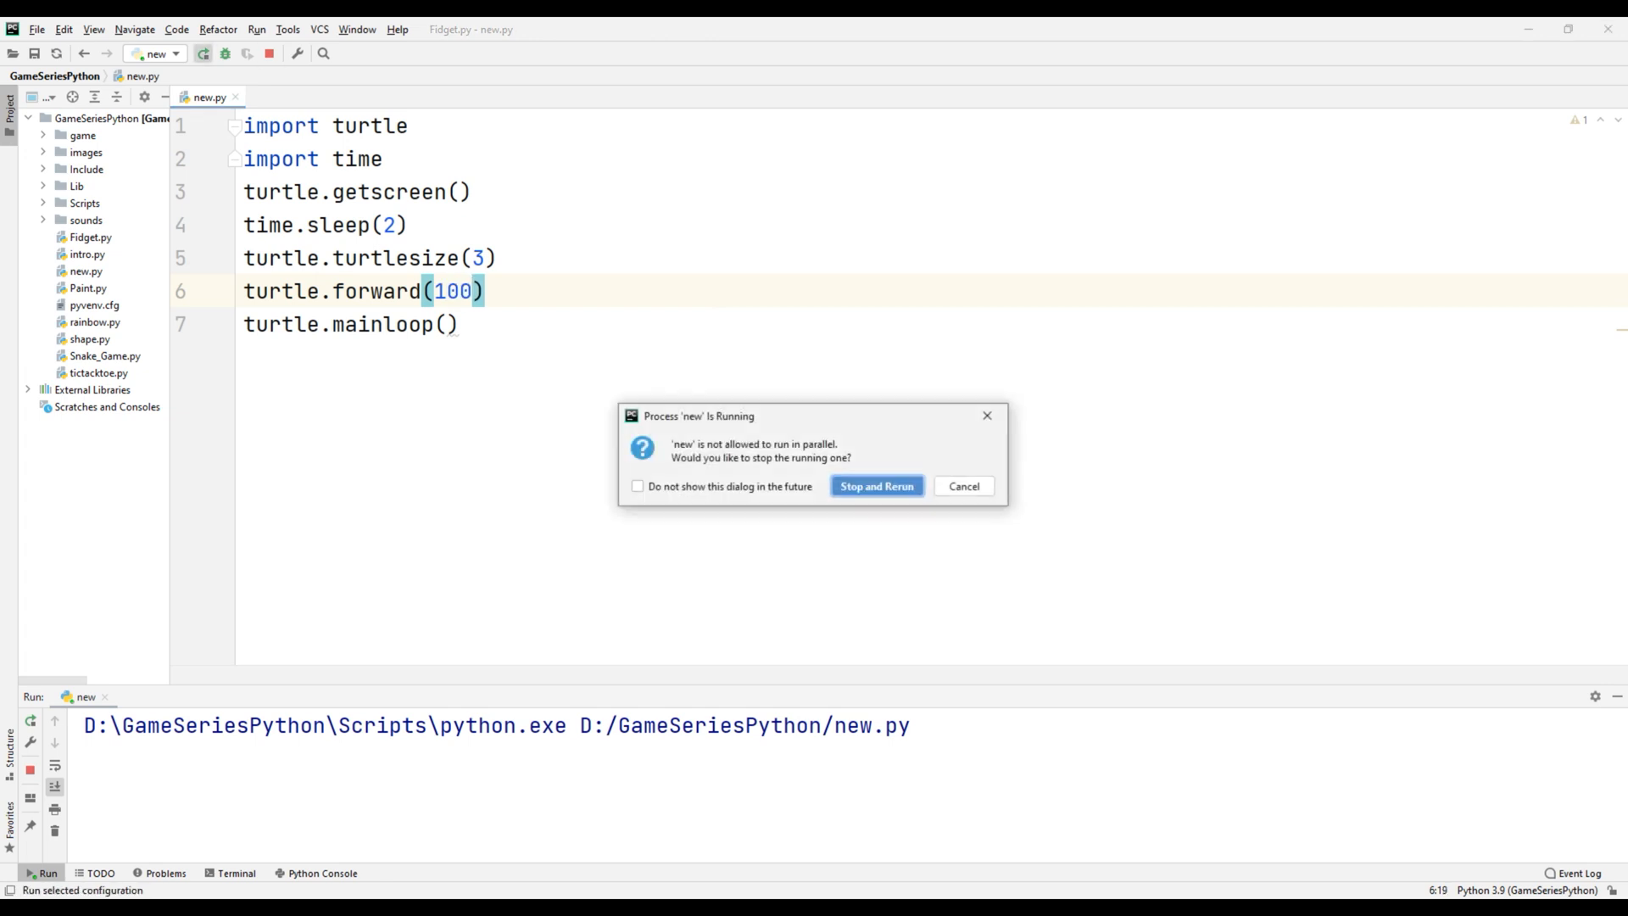
click(877, 485)
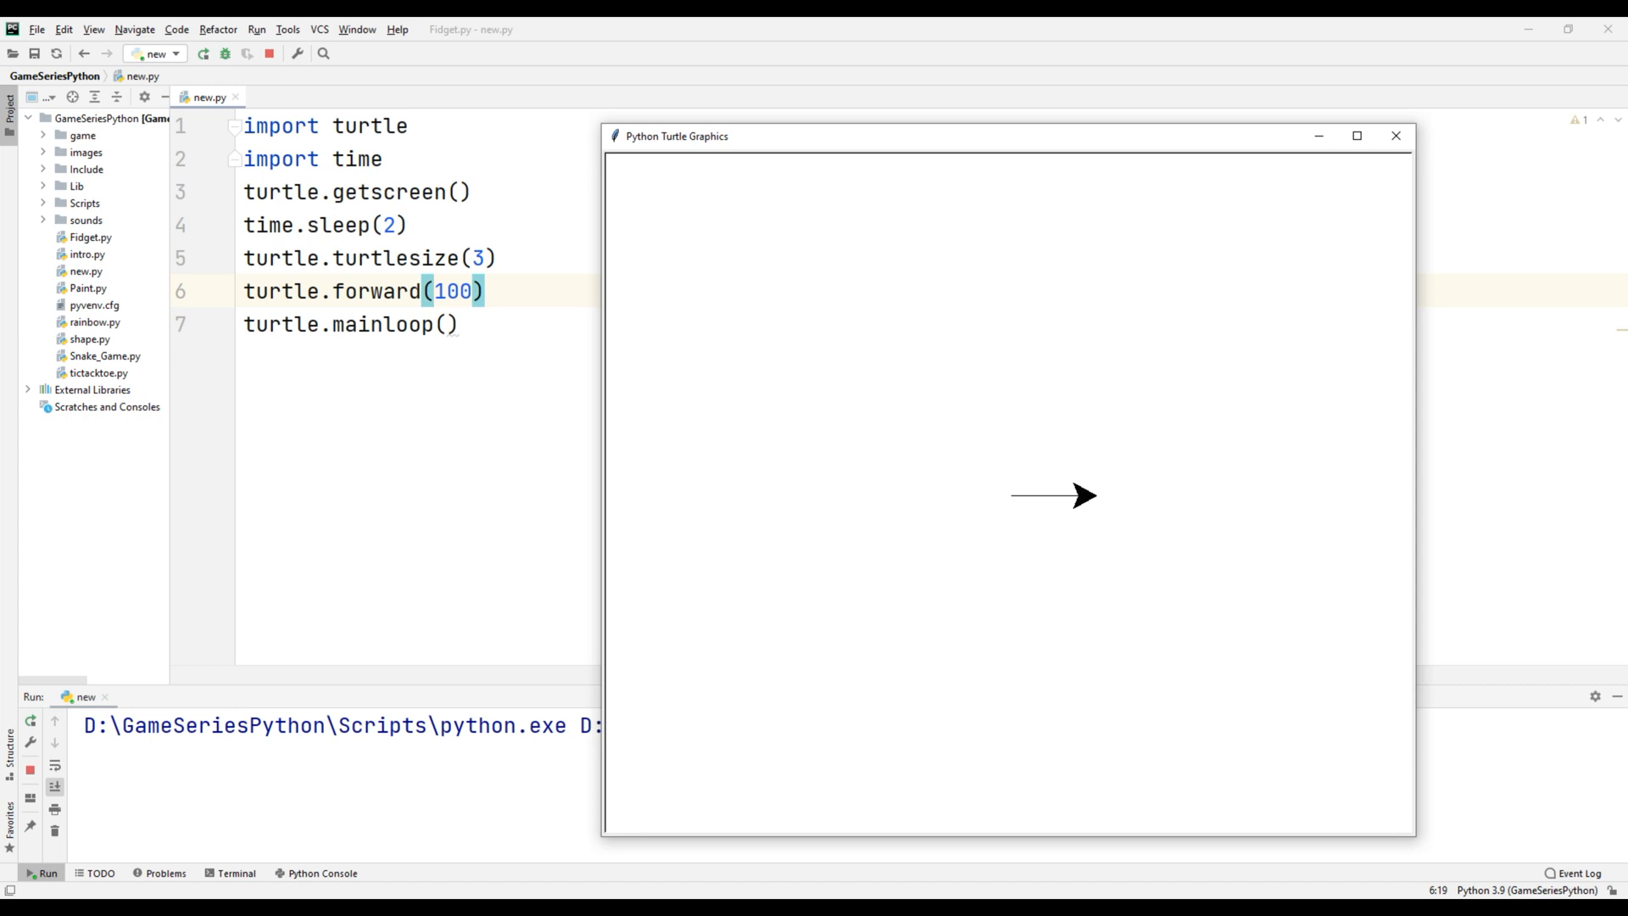
- Add turtle.setheading(120), turtle.forward(100) and turtle.setheading(240) before mainloop
text(t)
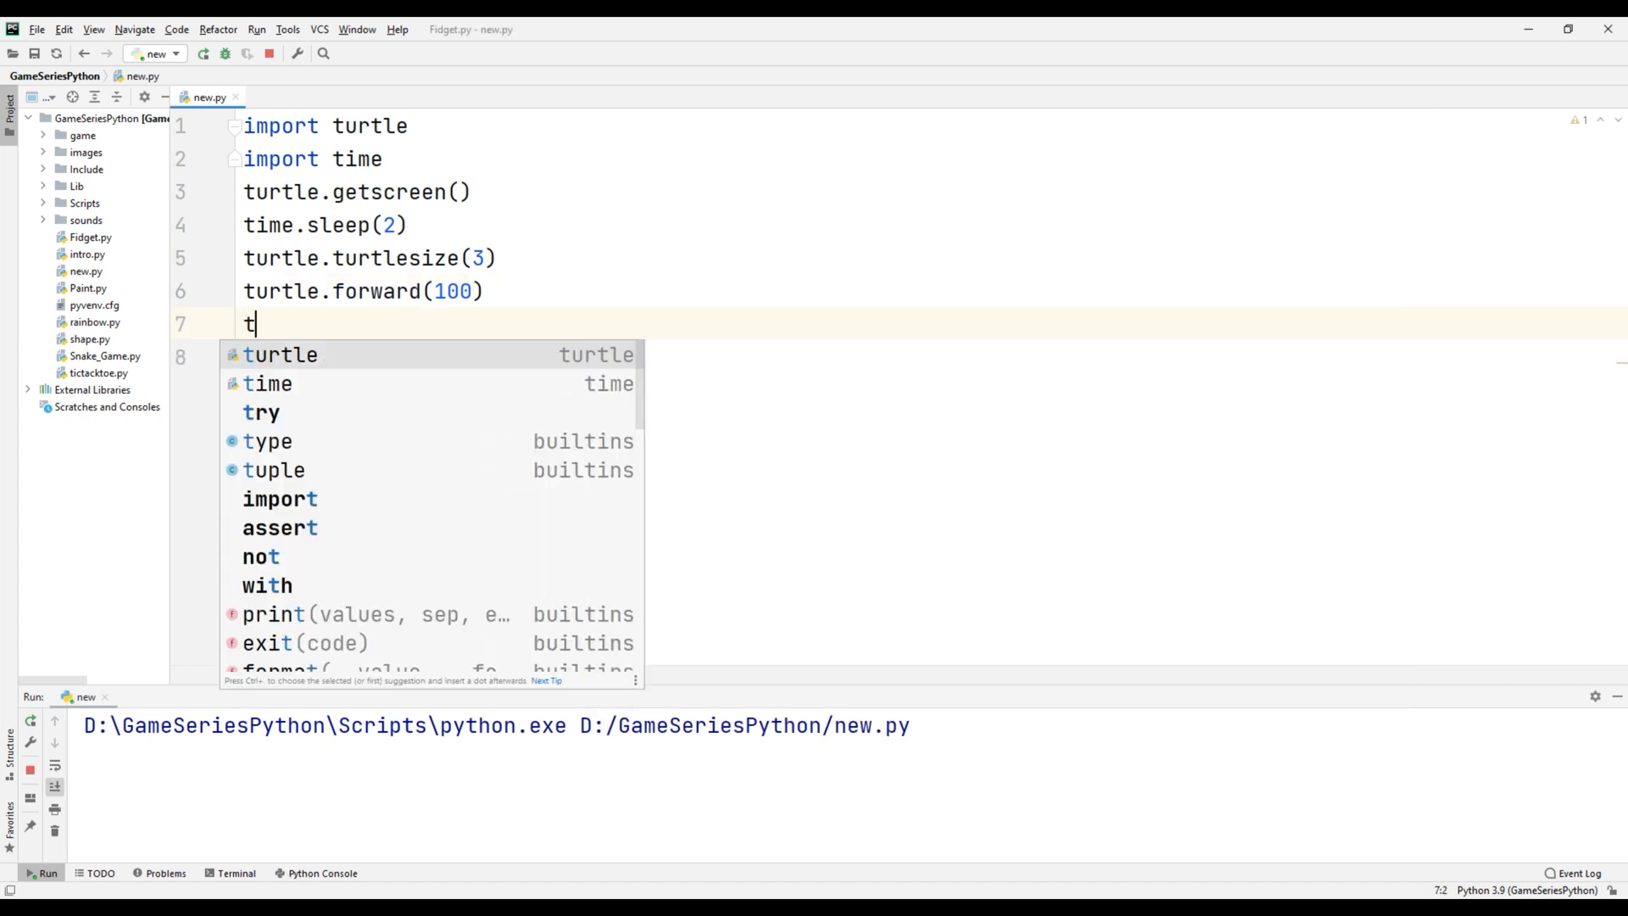
text(urtle.setheading()
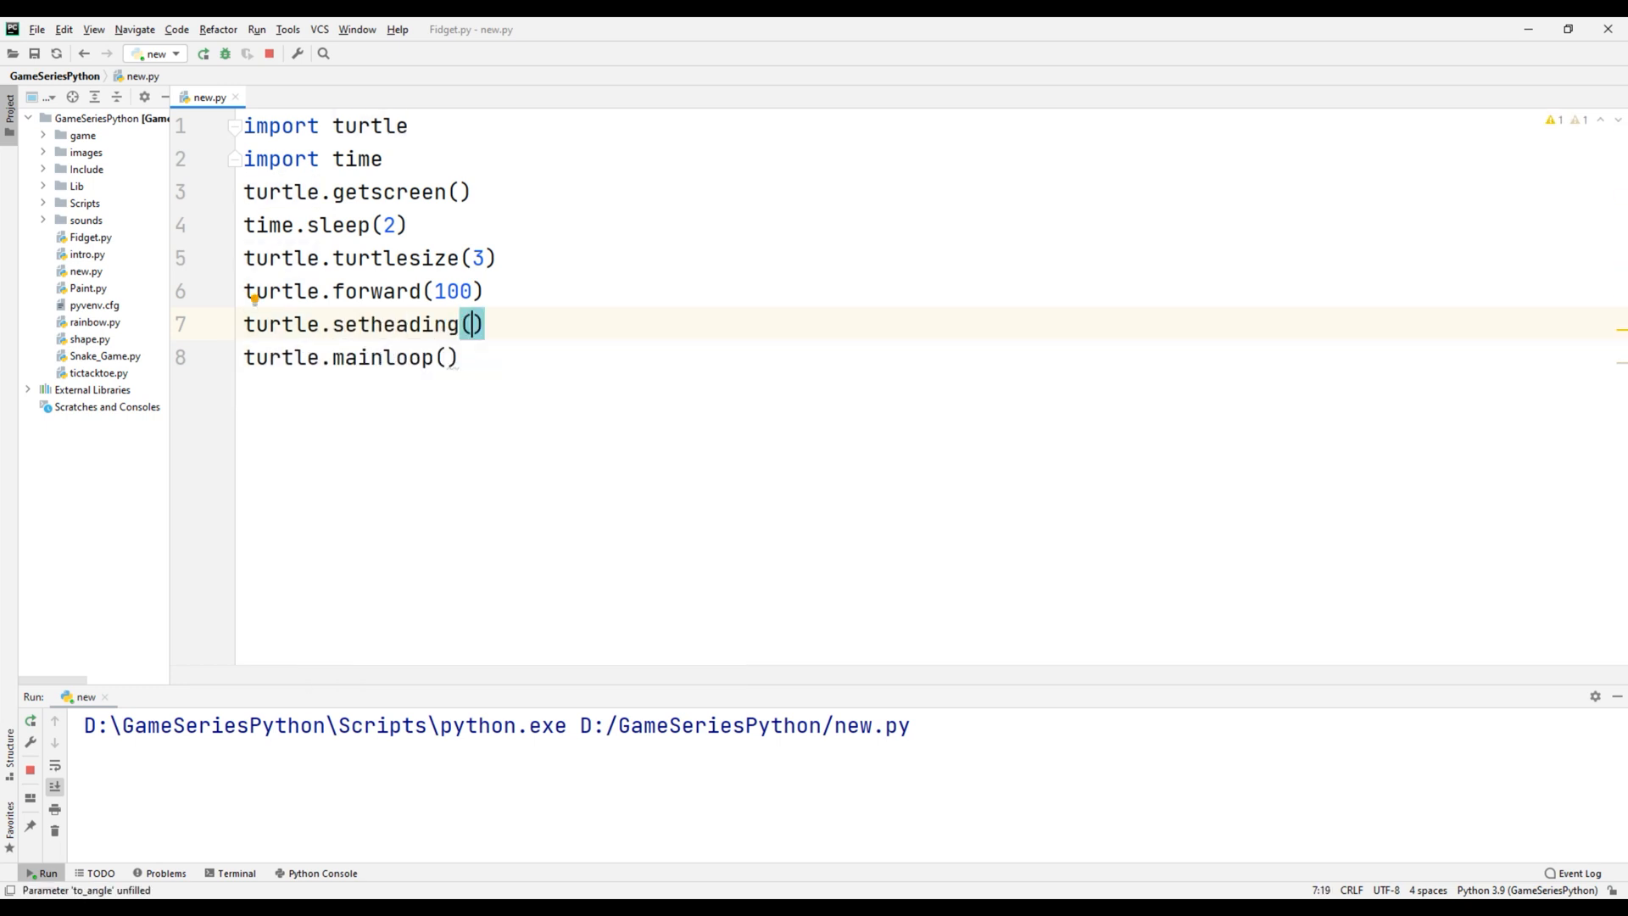
text(120)
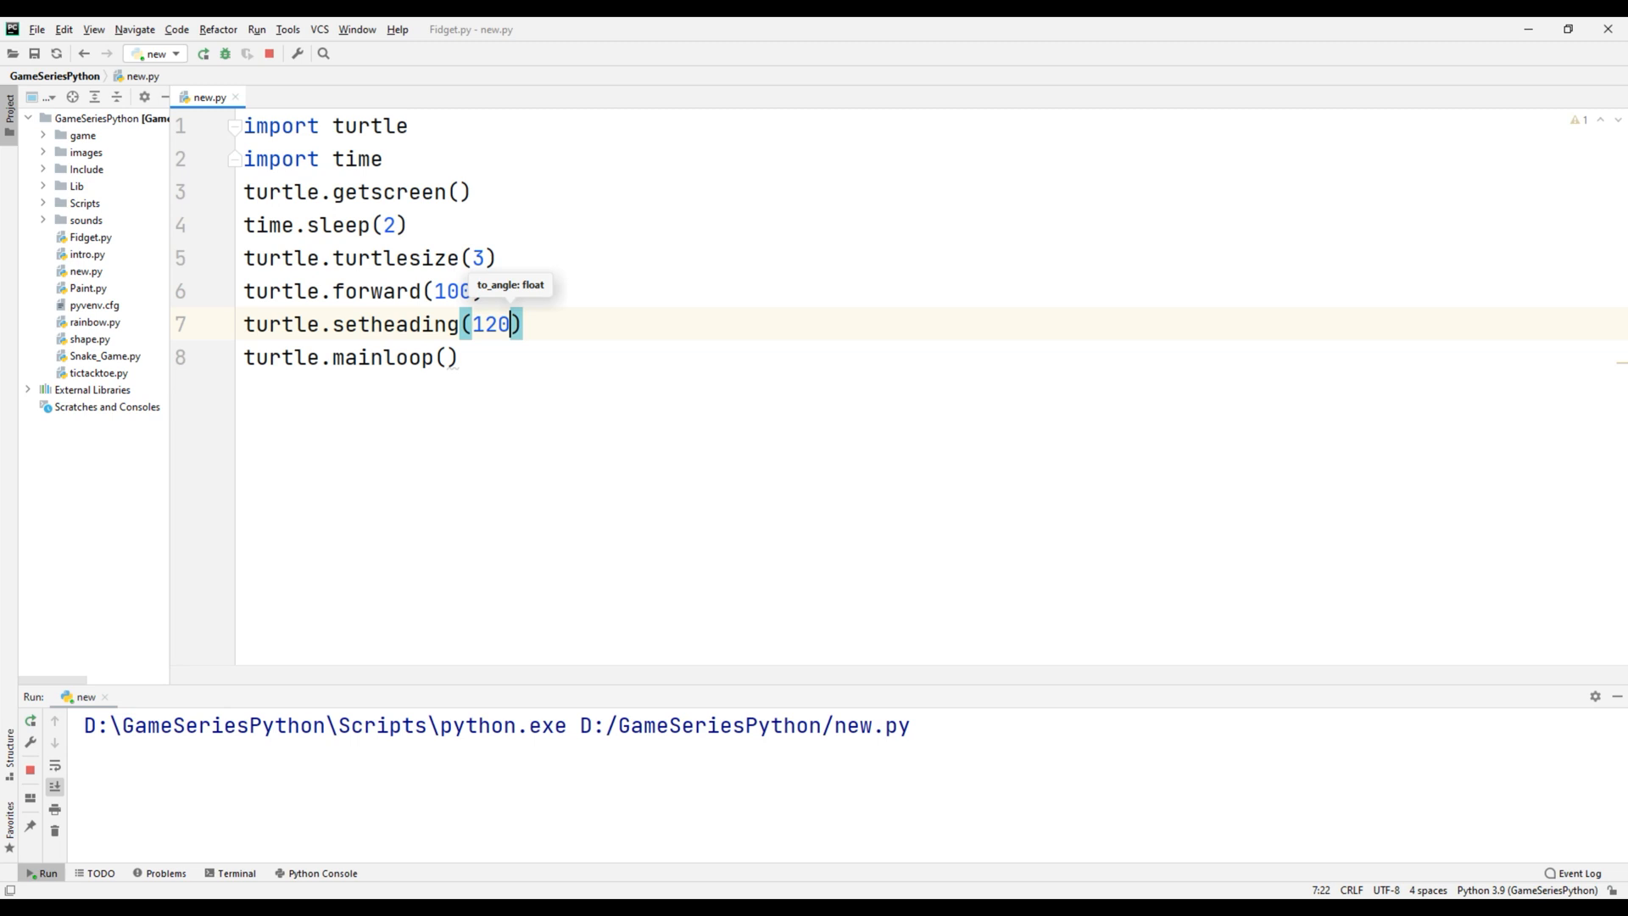
text(turtle.forward(100)
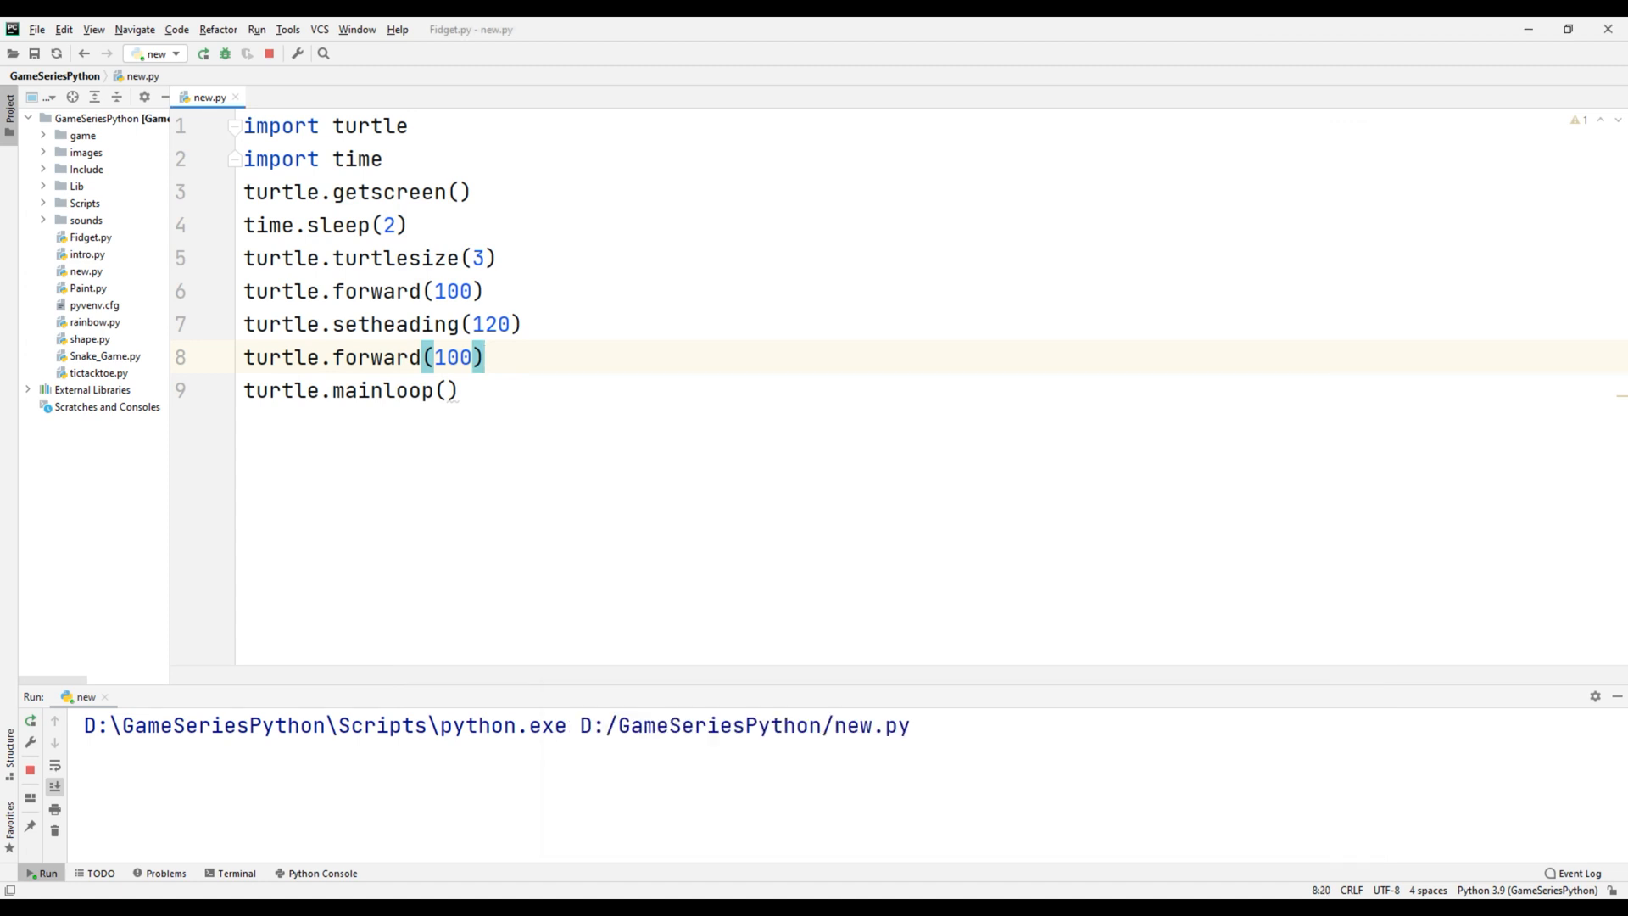
text(turtle.setheading(240)
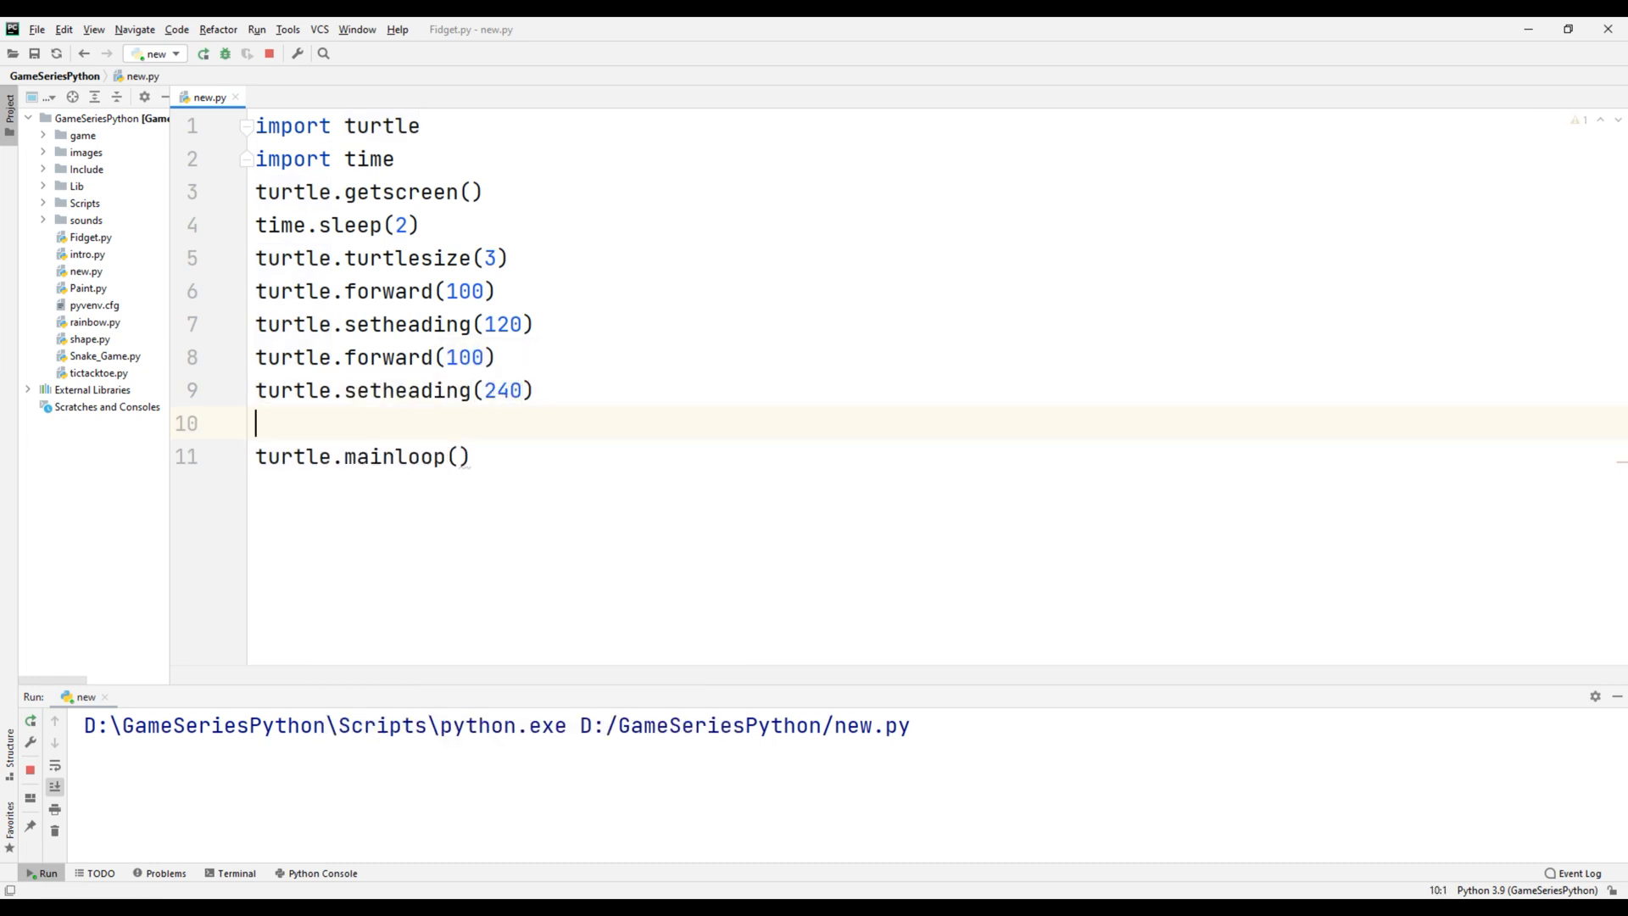
- Add a final turtle.forward(100), rerun to draw the triangle, and close the turtle window
text(turtle.forward()
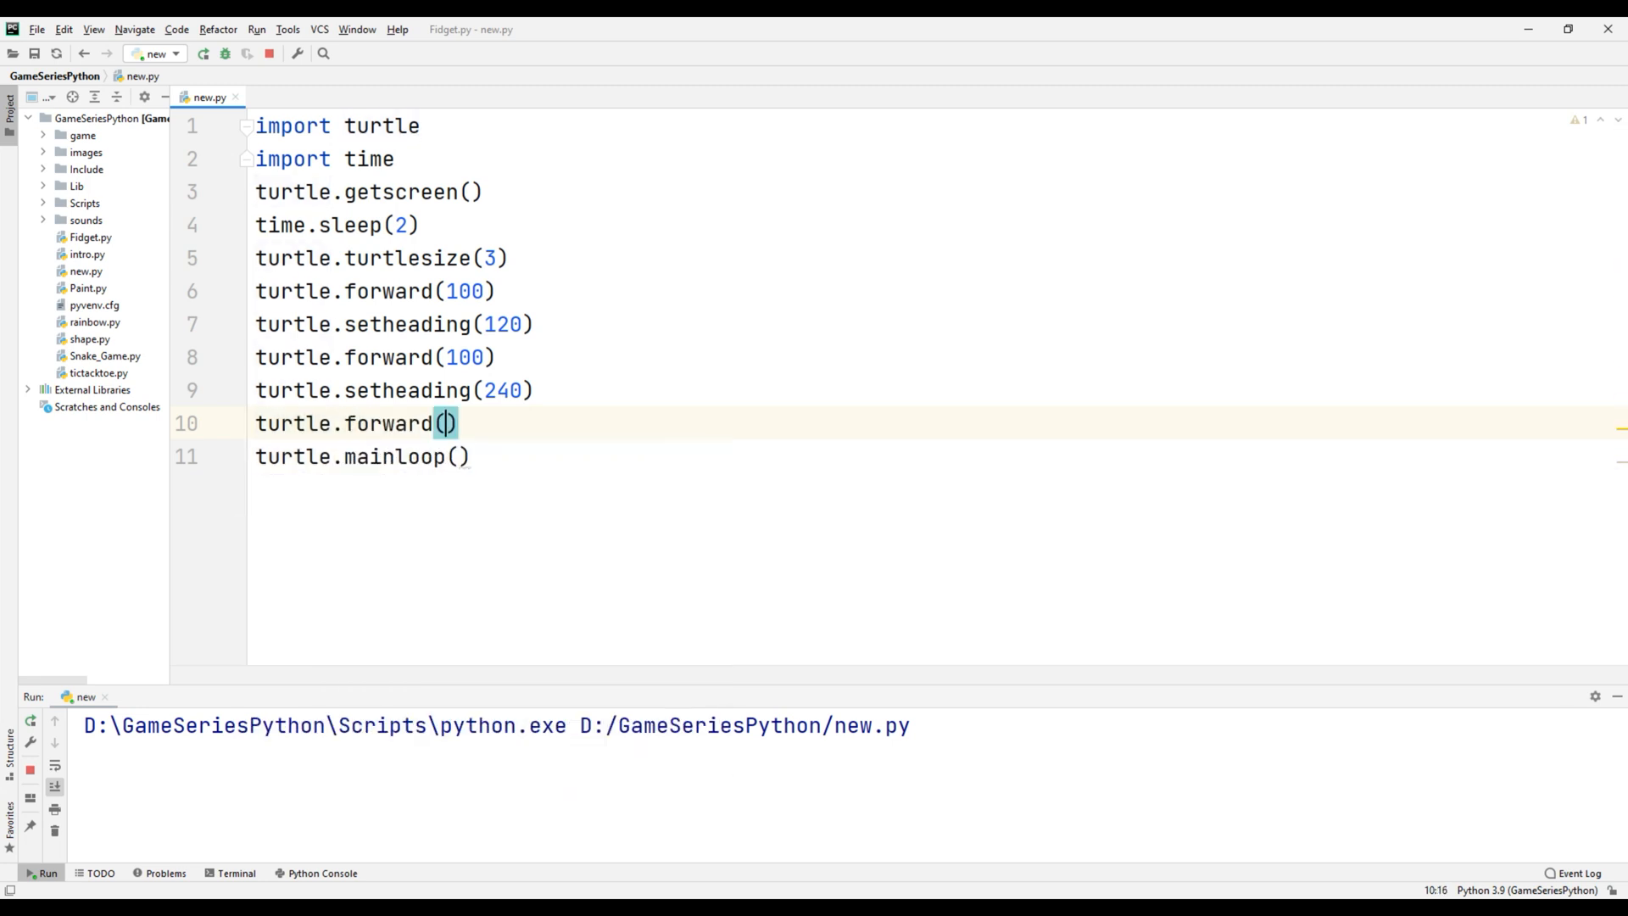
text(100)
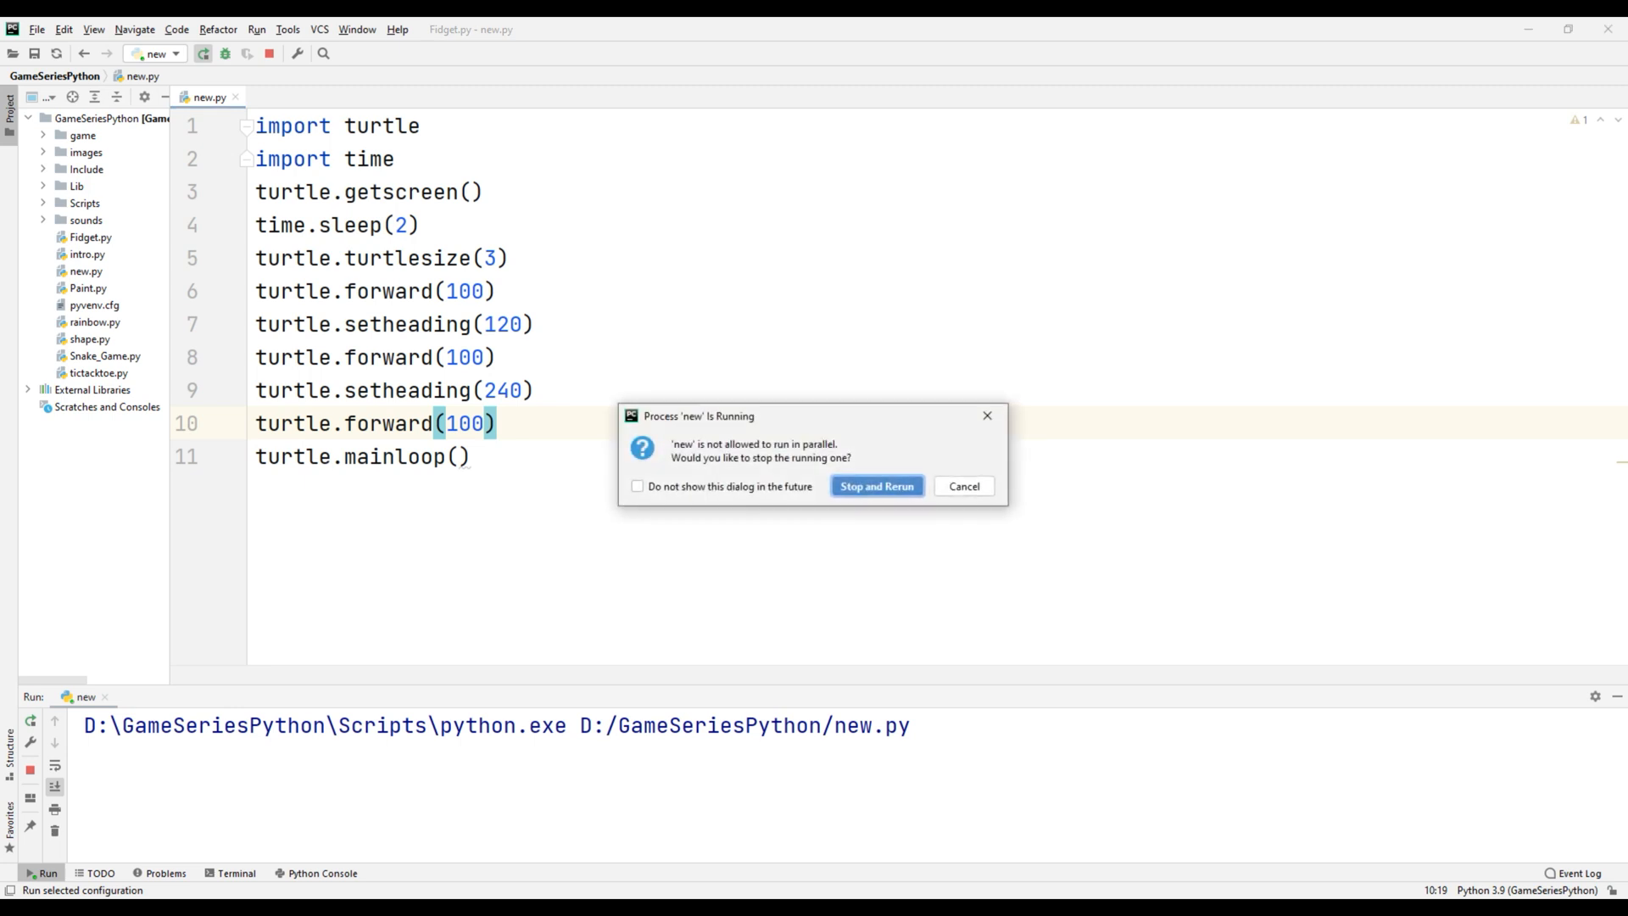
click(877, 485)
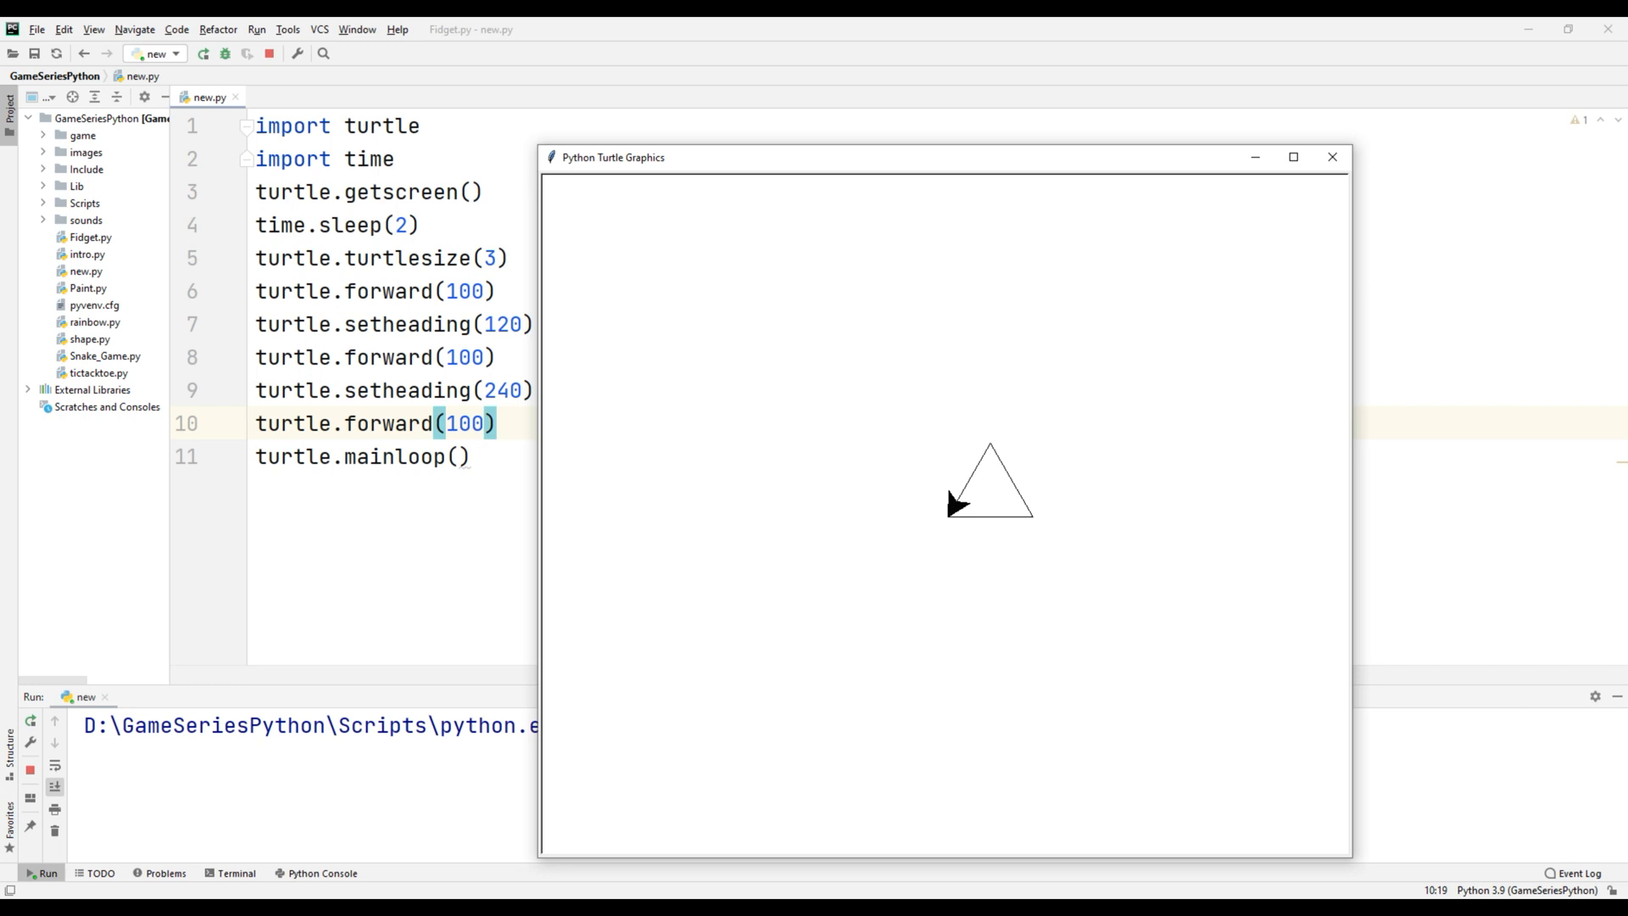
click(1331, 159)
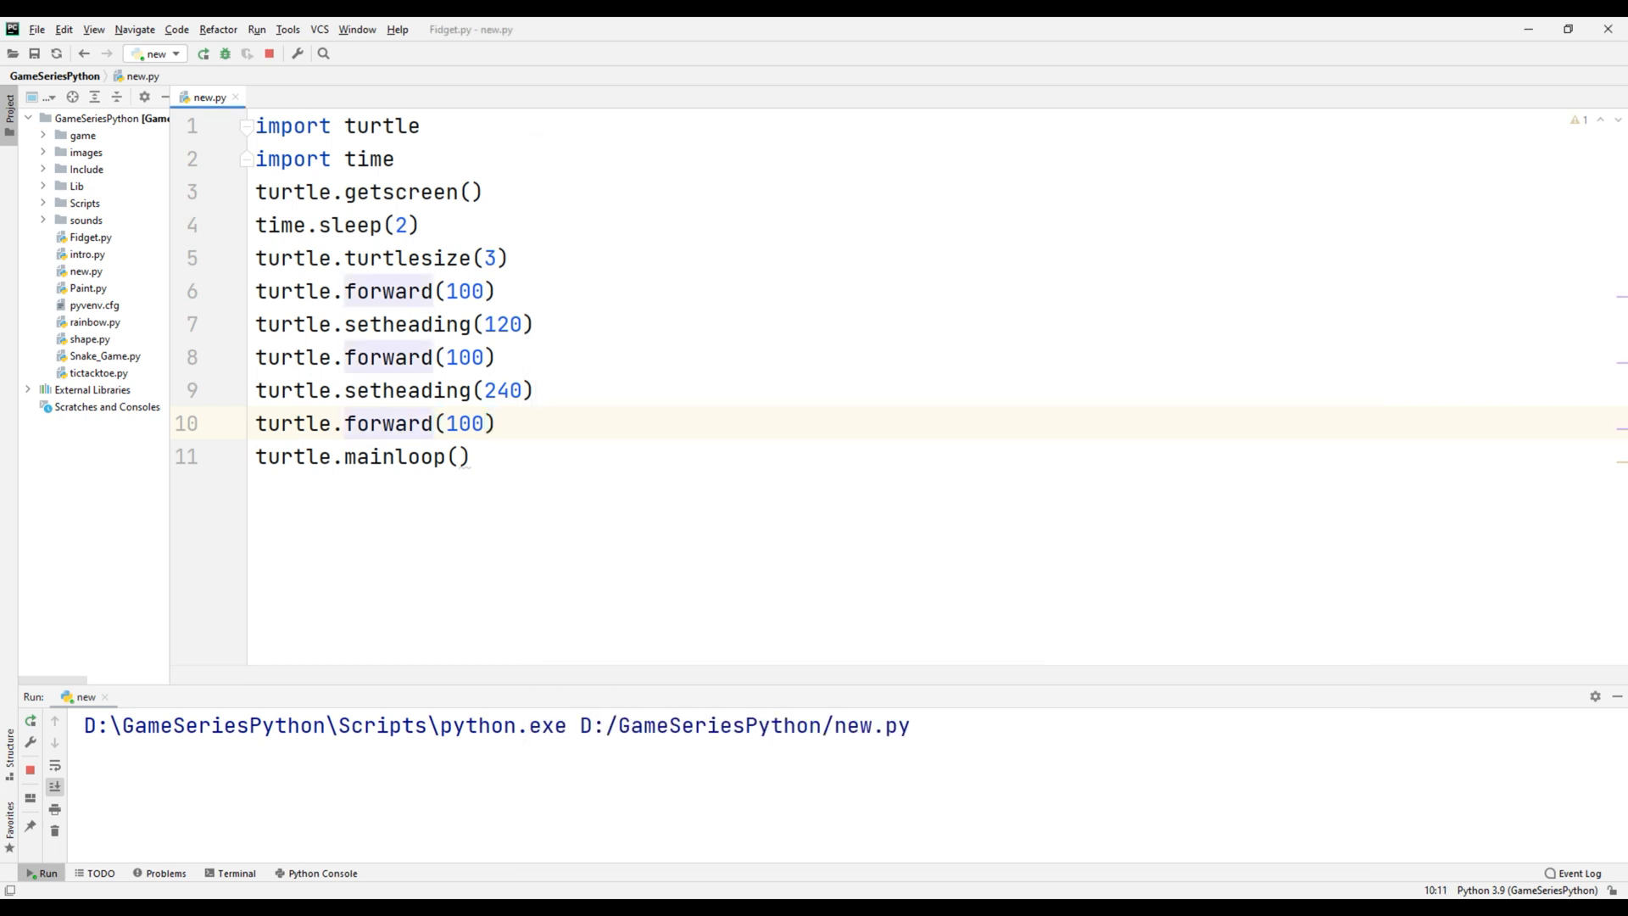
- Insert print(turtle.heading()) after the setheading(120) and setheading(240) lines
text(print()
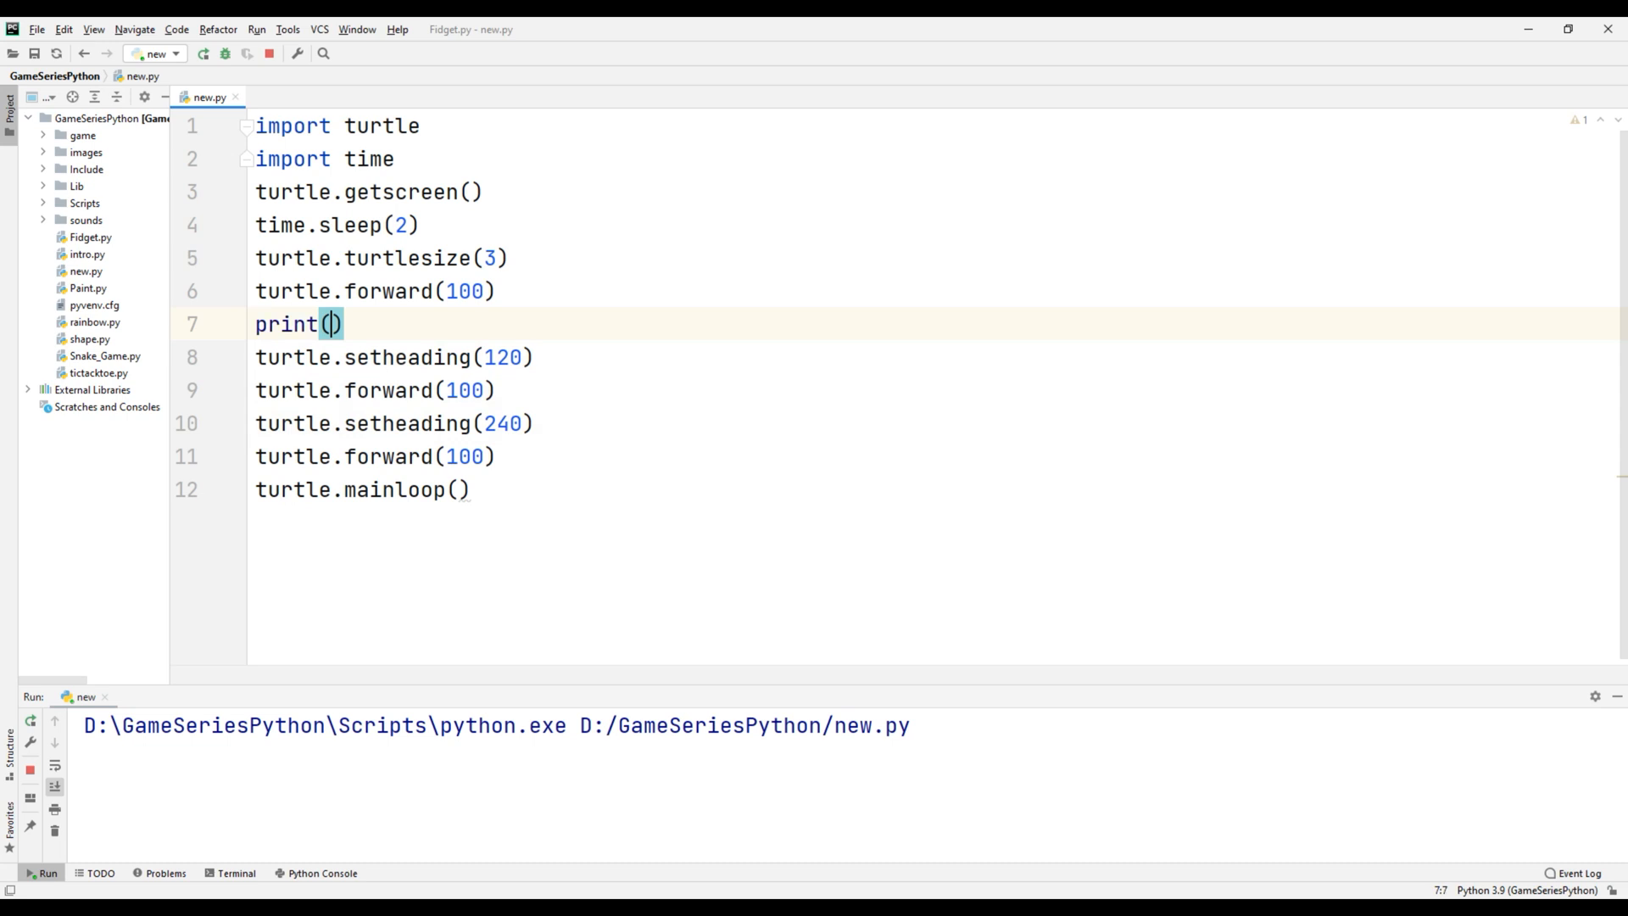
text(turtle)
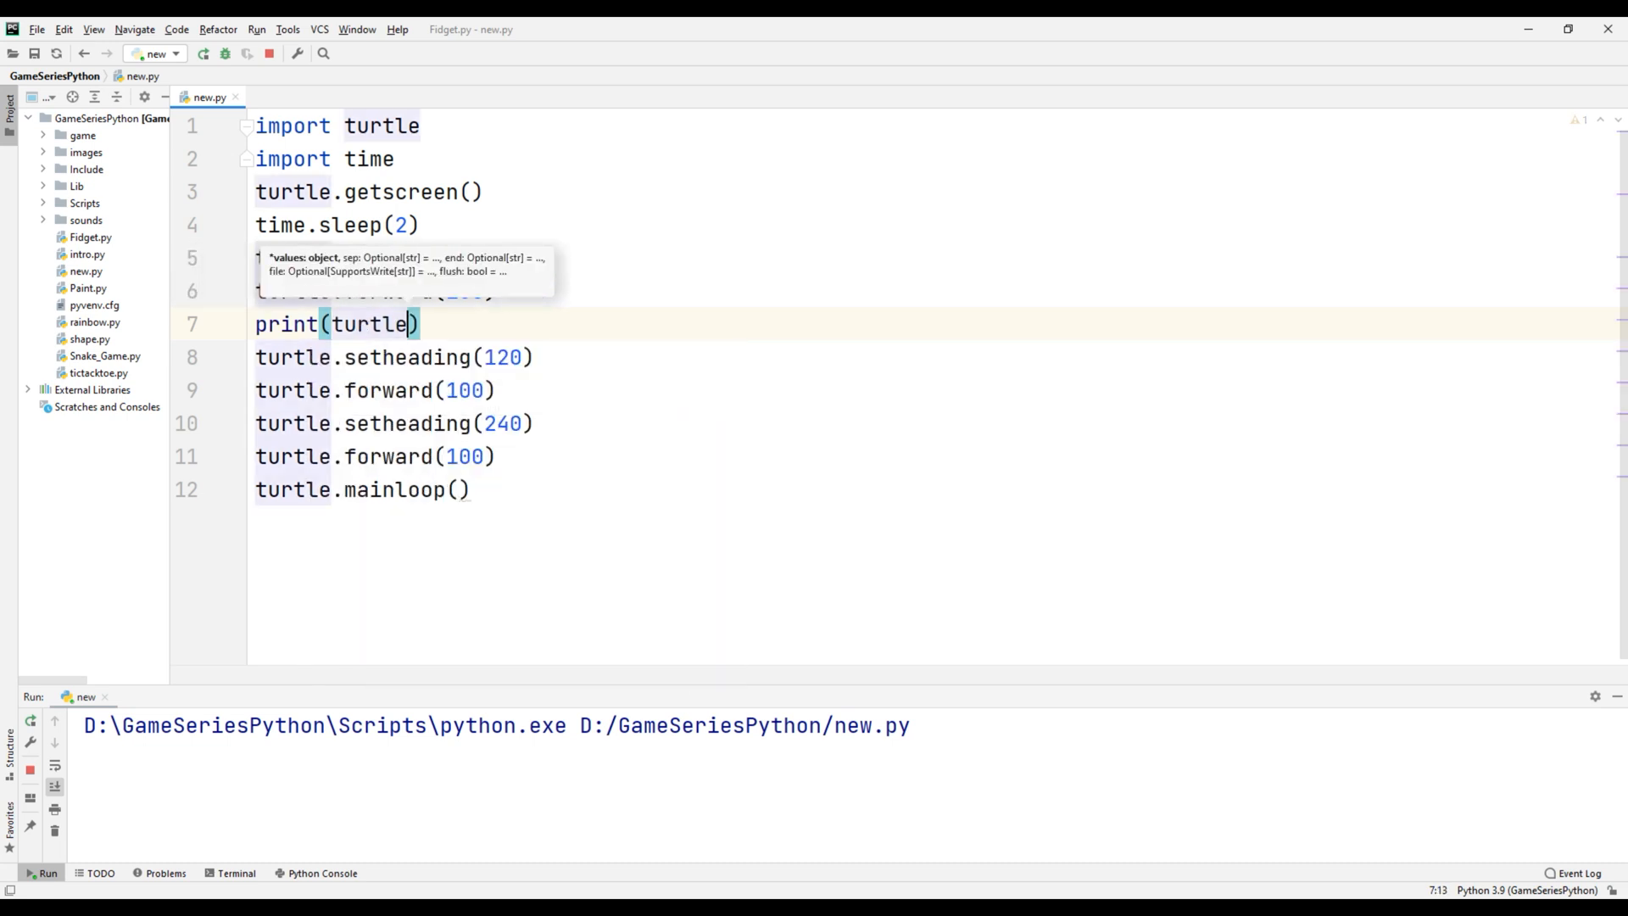
text(.heading())
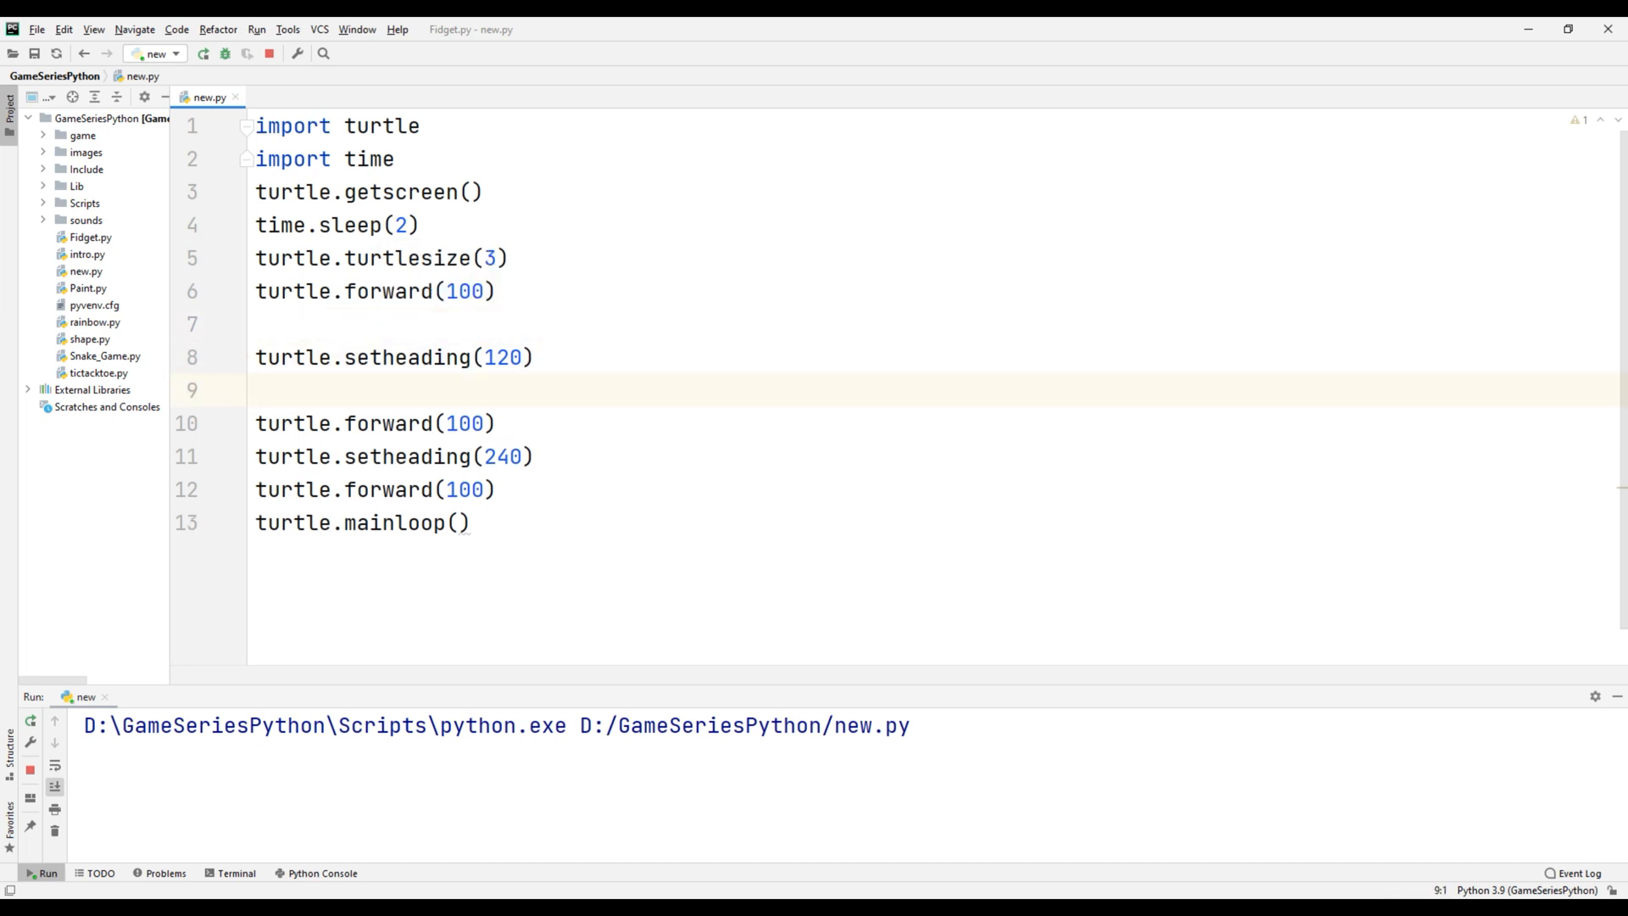
text(print(turtle.heading()))
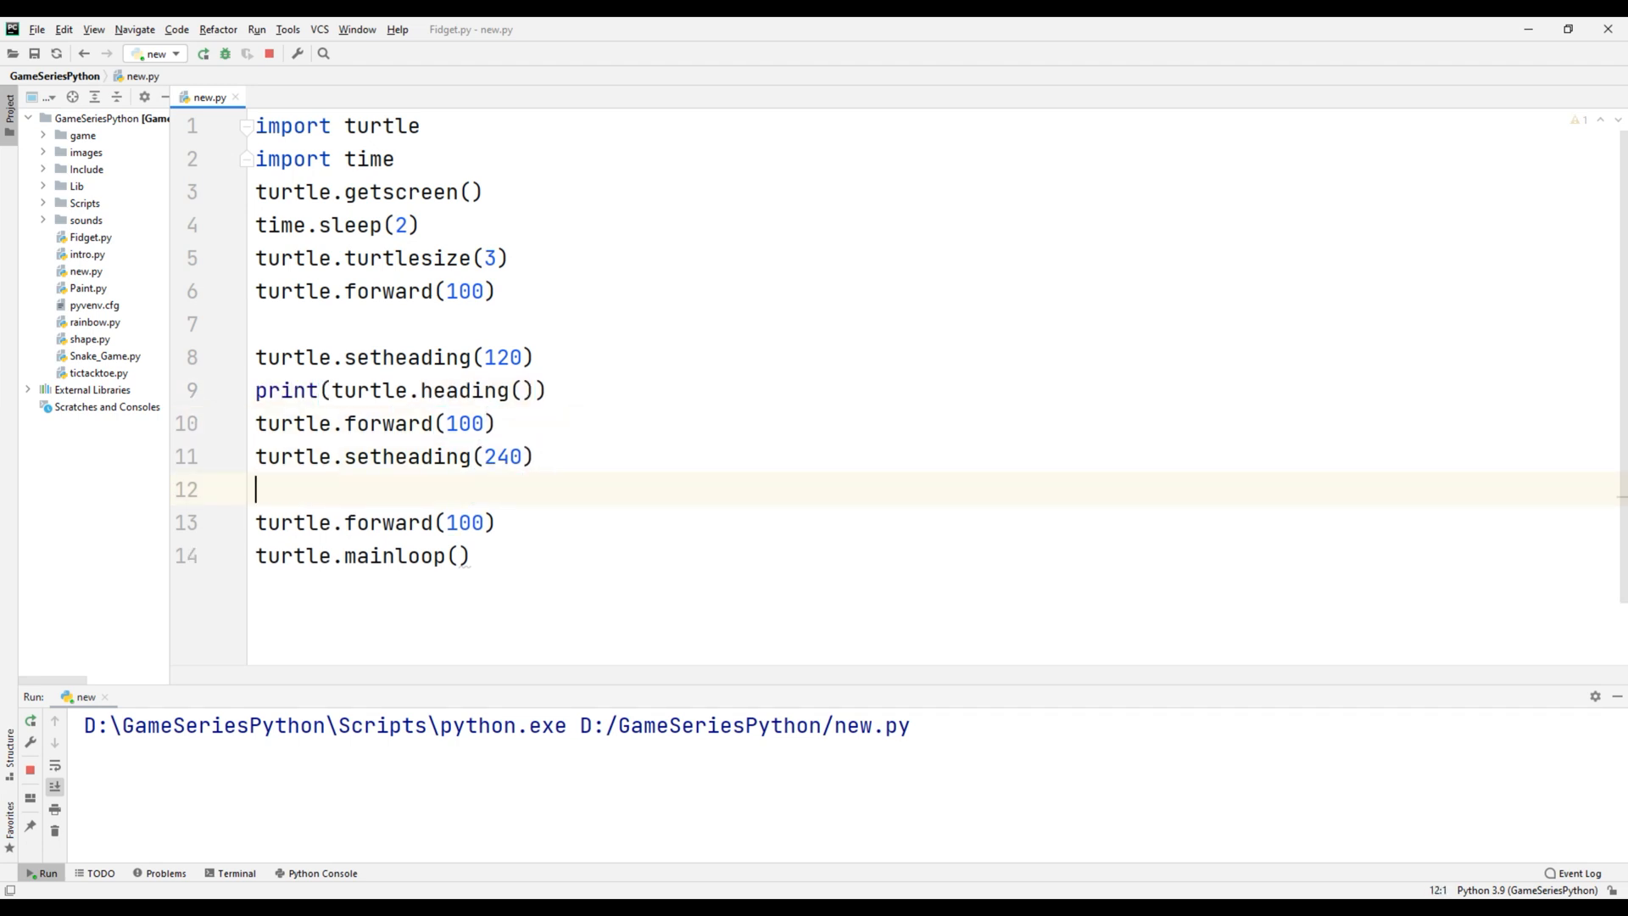
text(print(turtle.heading()))
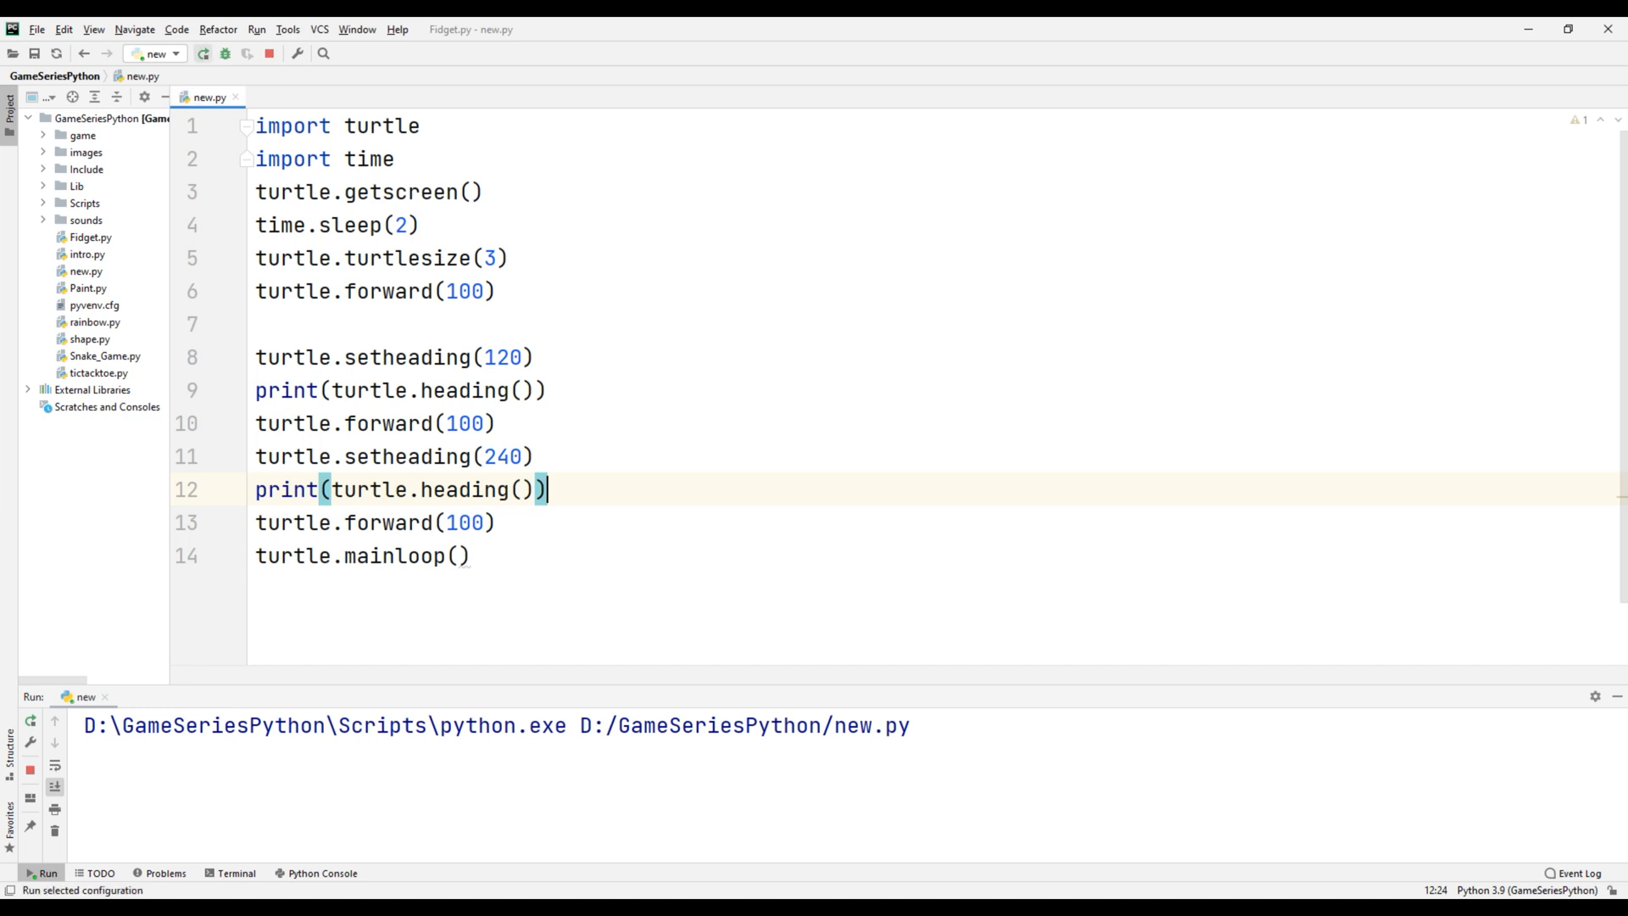